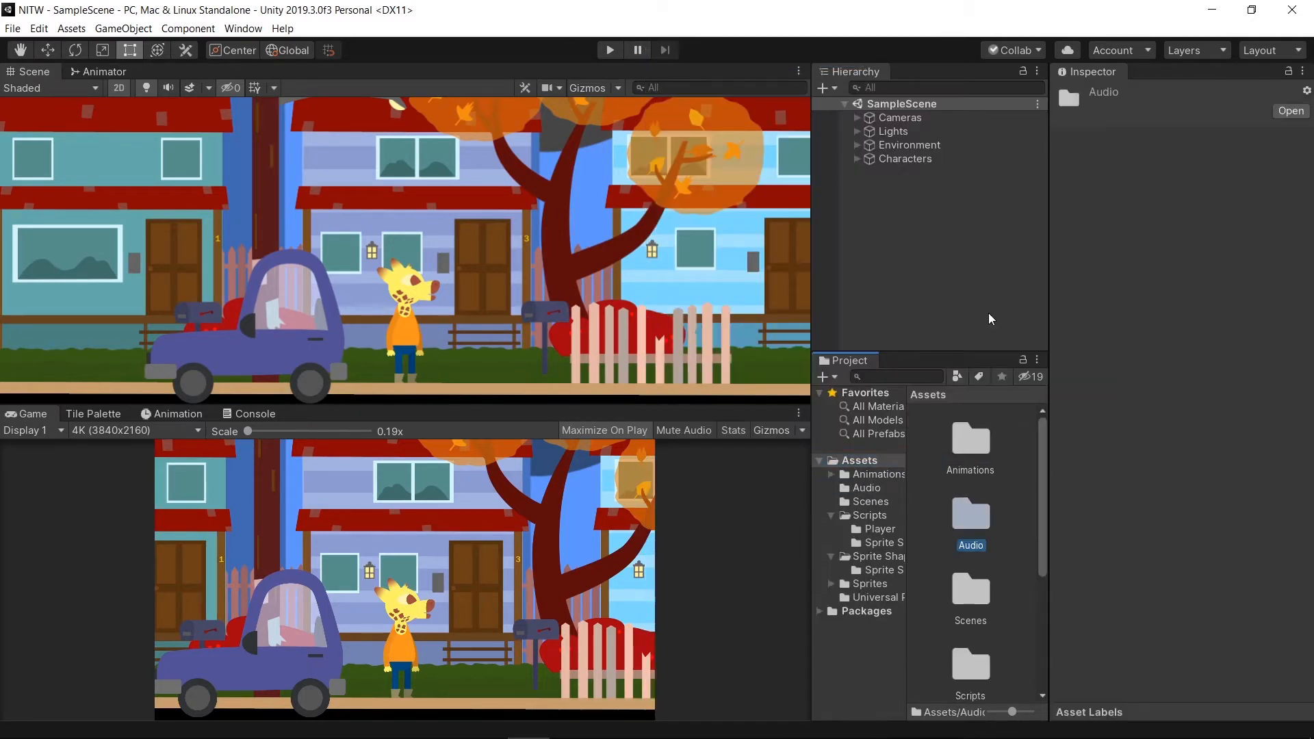
{"action": "mouse_move", "coordinate": [972, 525]}
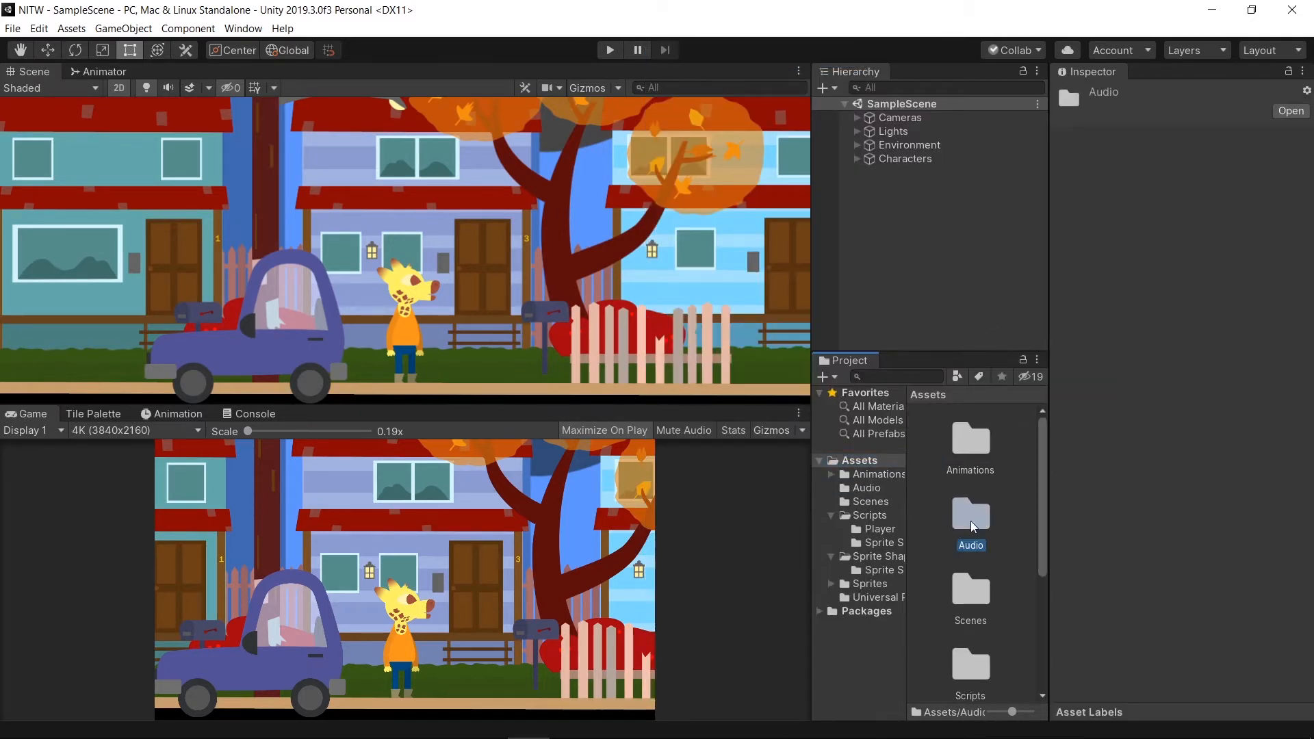
Step: Browse into Assets > Audio > Sounds > Ambiance to see the three ambience clips
{"action": "right_click", "coordinate": [972, 520]}
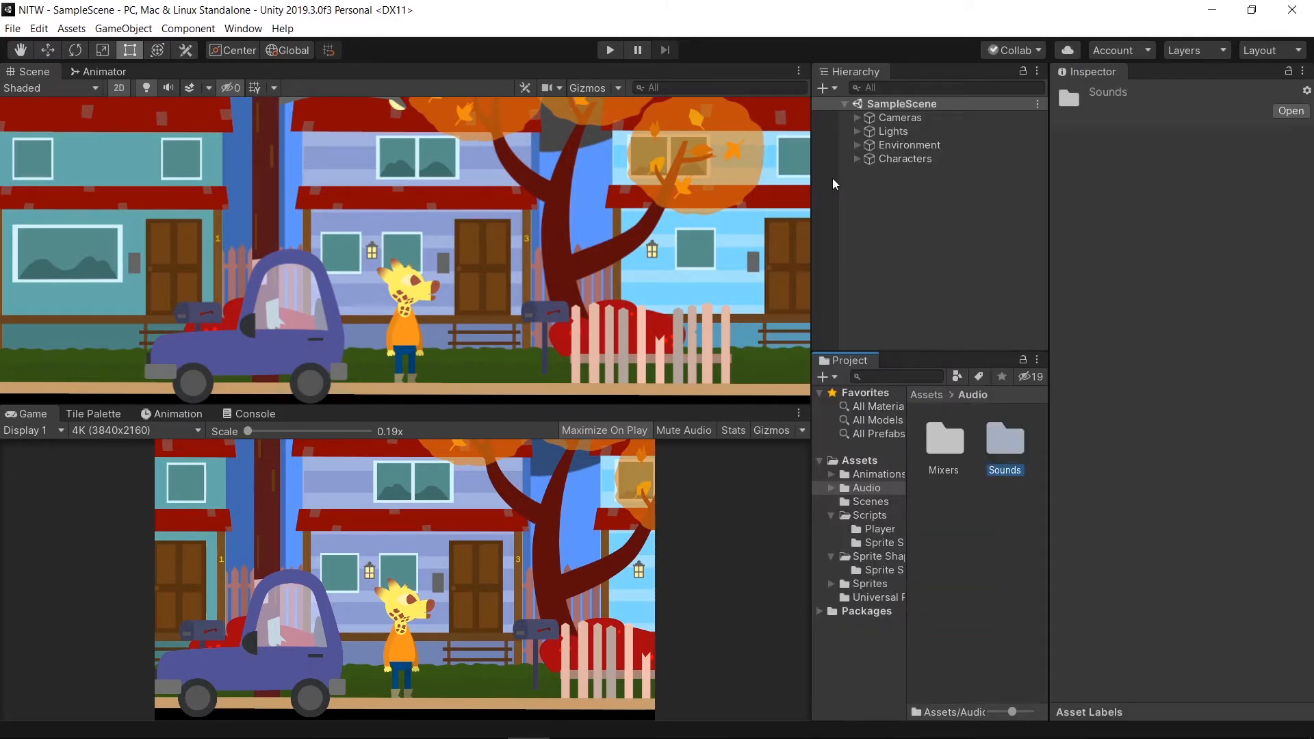
{"action": "mouse_move", "coordinate": [1011, 444]}
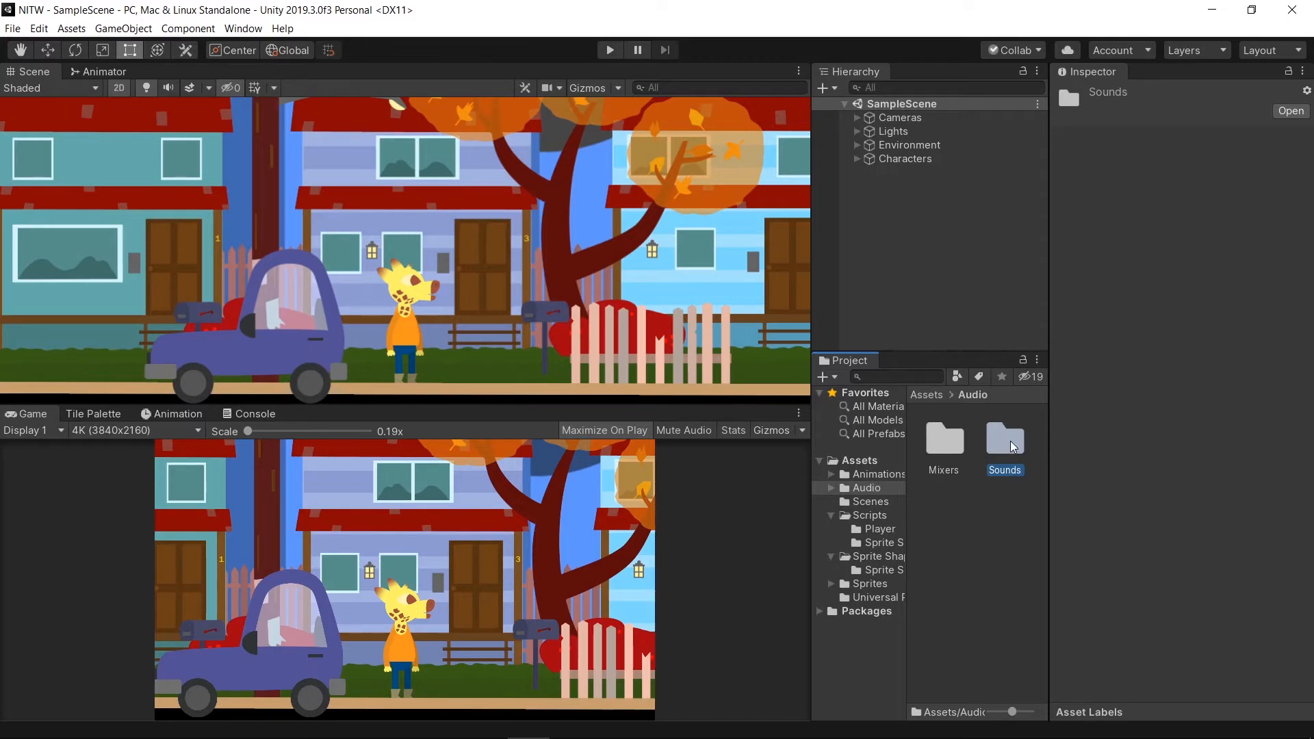
{"action": "double_click", "coordinate": [1004, 438]}
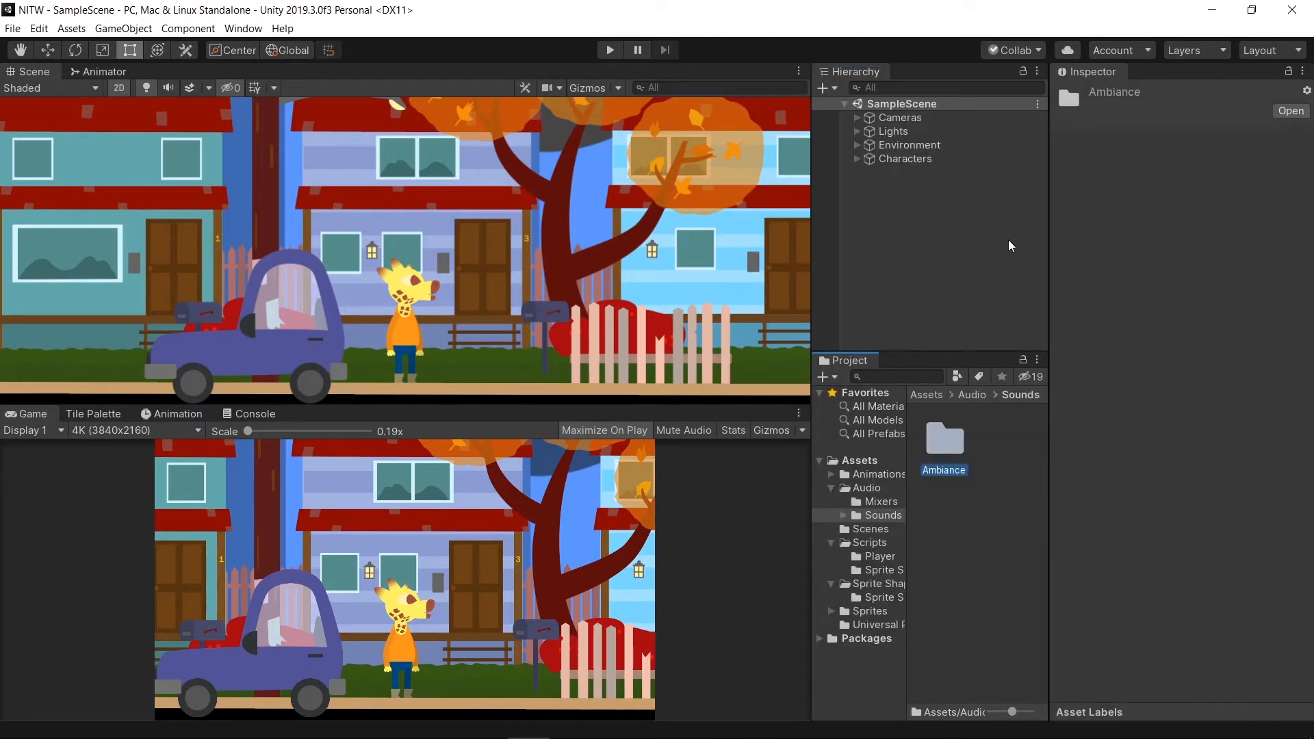
{"action": "left_click", "coordinate": [1005, 439]}
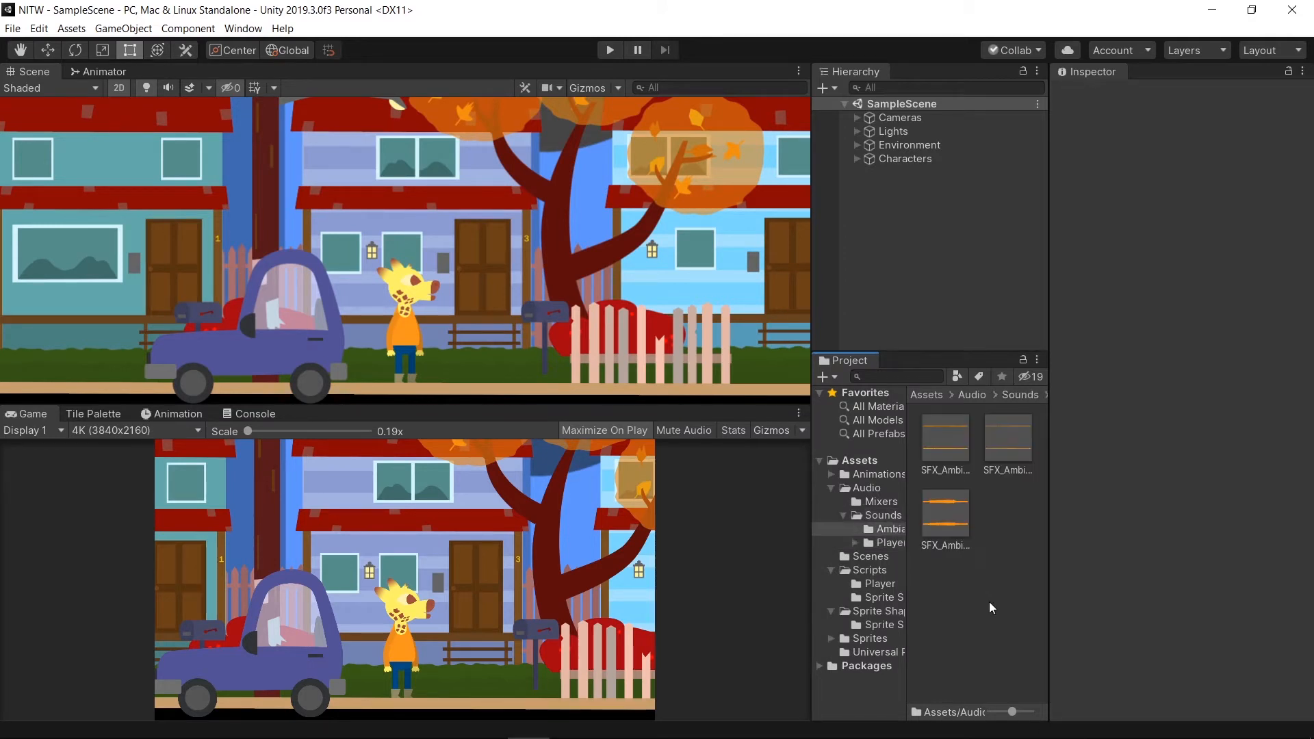
{"action": "mouse_move", "coordinate": [940, 563]}
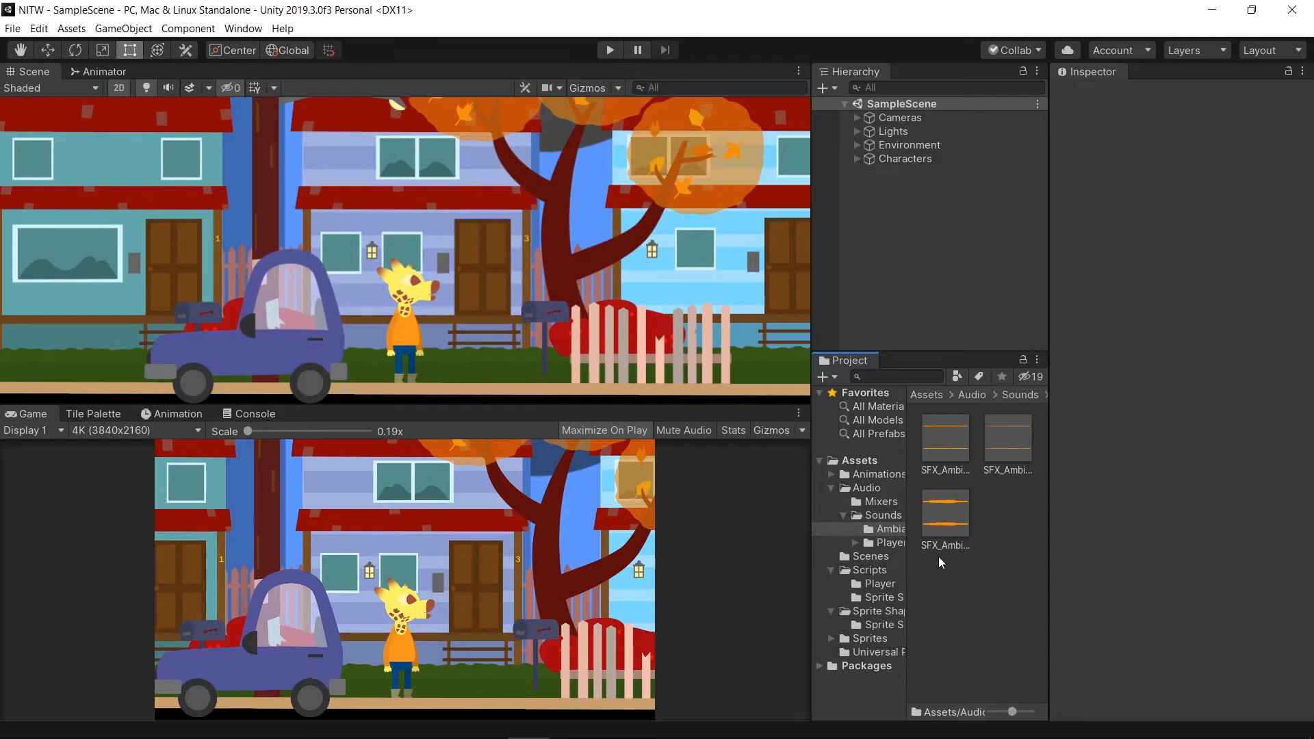
Step: Select the PlayerAudio script in Scripts > Player to view its import settings
{"action": "left_click", "coordinate": [868, 569]}
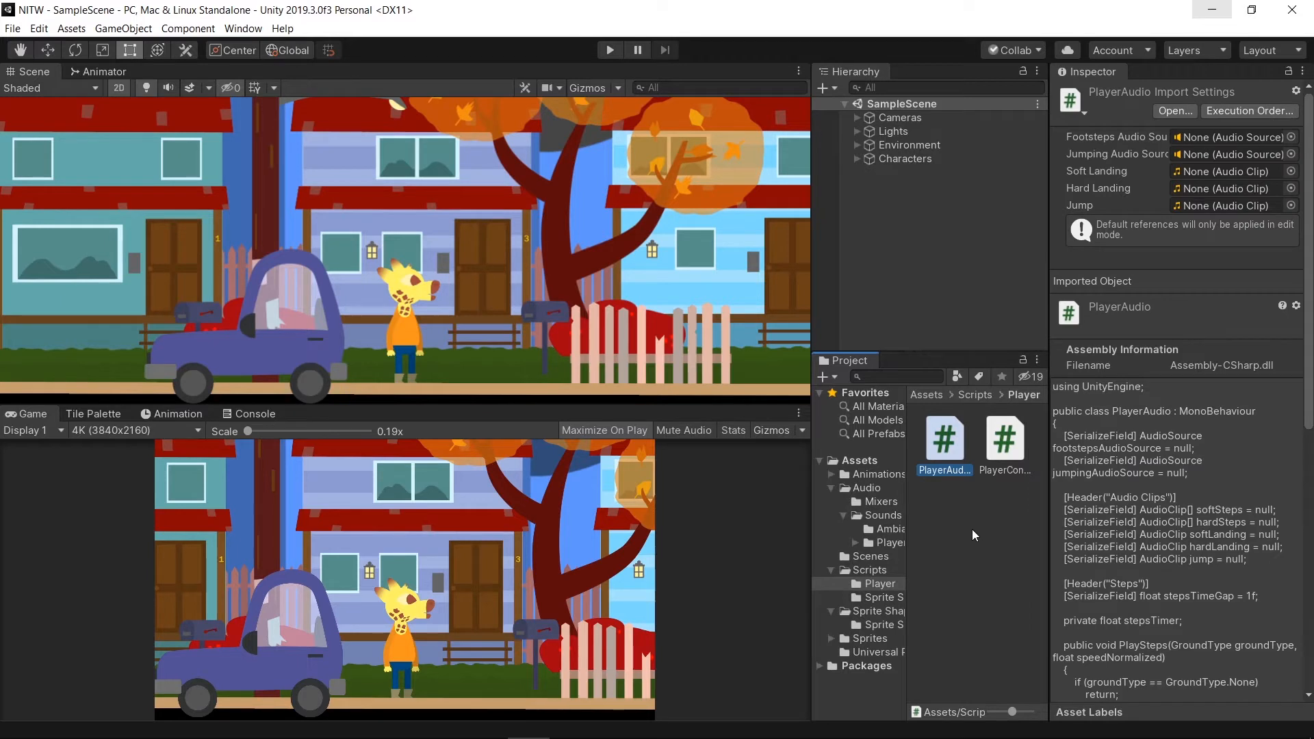
{"action": "mouse_move", "coordinate": [219, 79]}
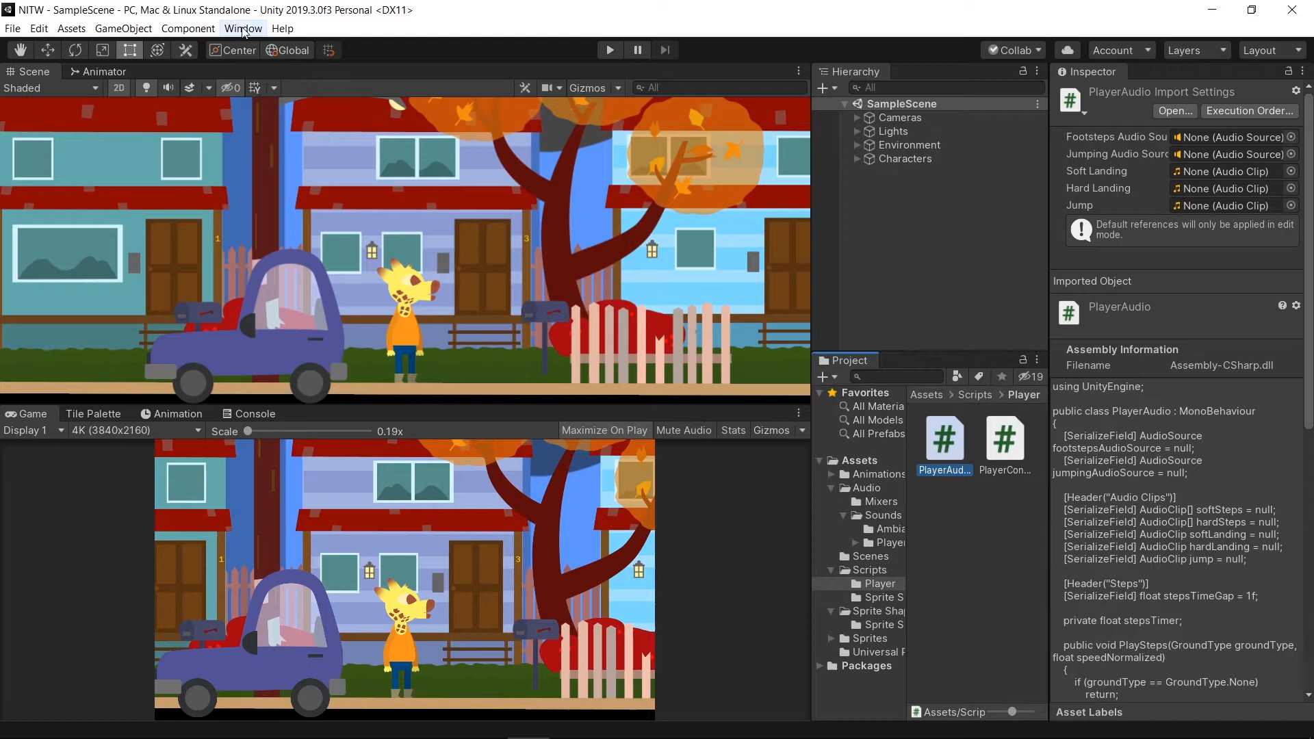
Step: From Window > Audio > Audio Mixer, create a new mixer named MixerMain in the Mixers folder
{"action": "left_click", "coordinate": [244, 28]}
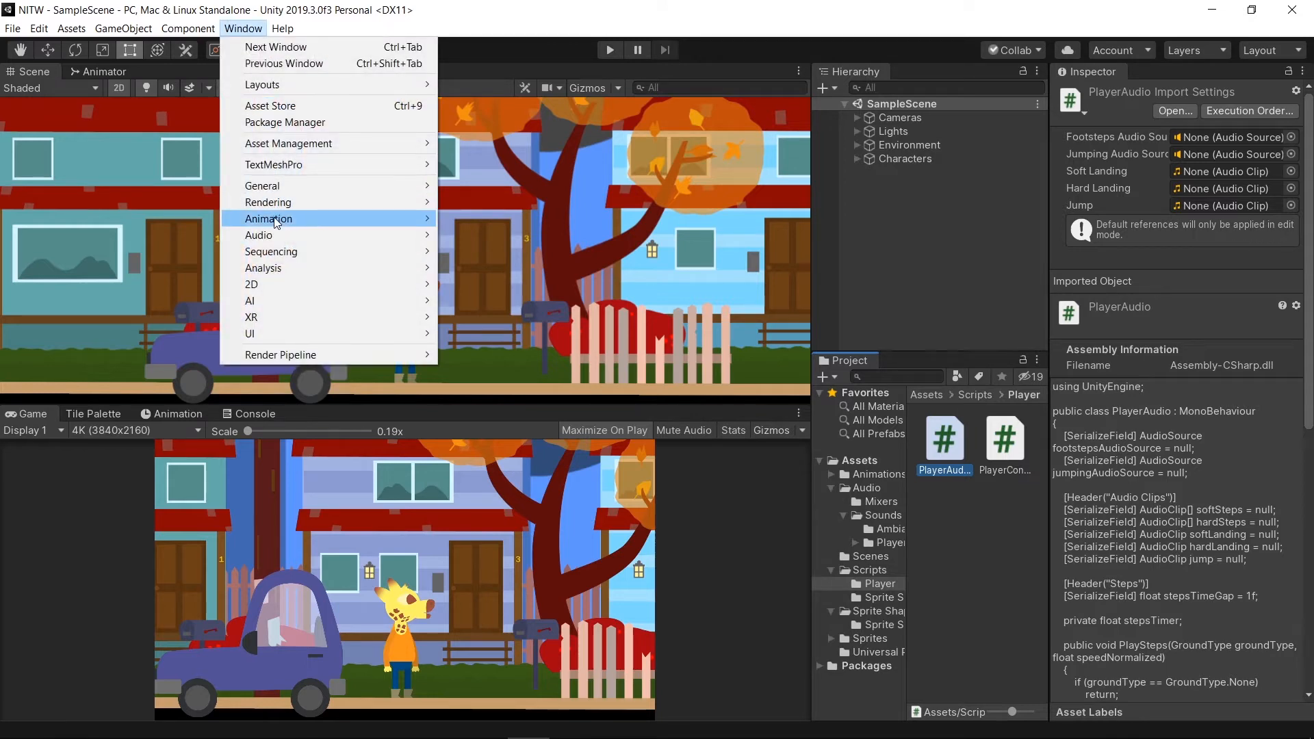
{"action": "mouse_move", "coordinate": [259, 235]}
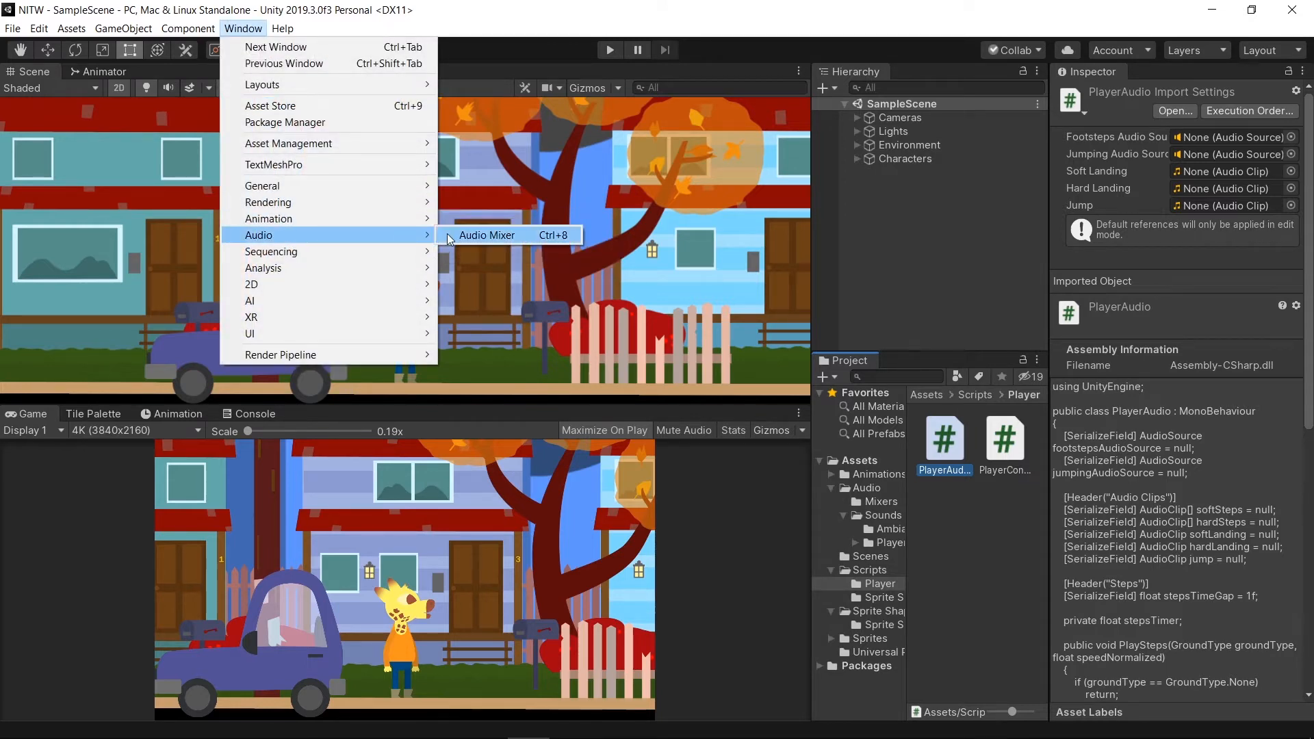
{"action": "left_click", "coordinate": [487, 236]}
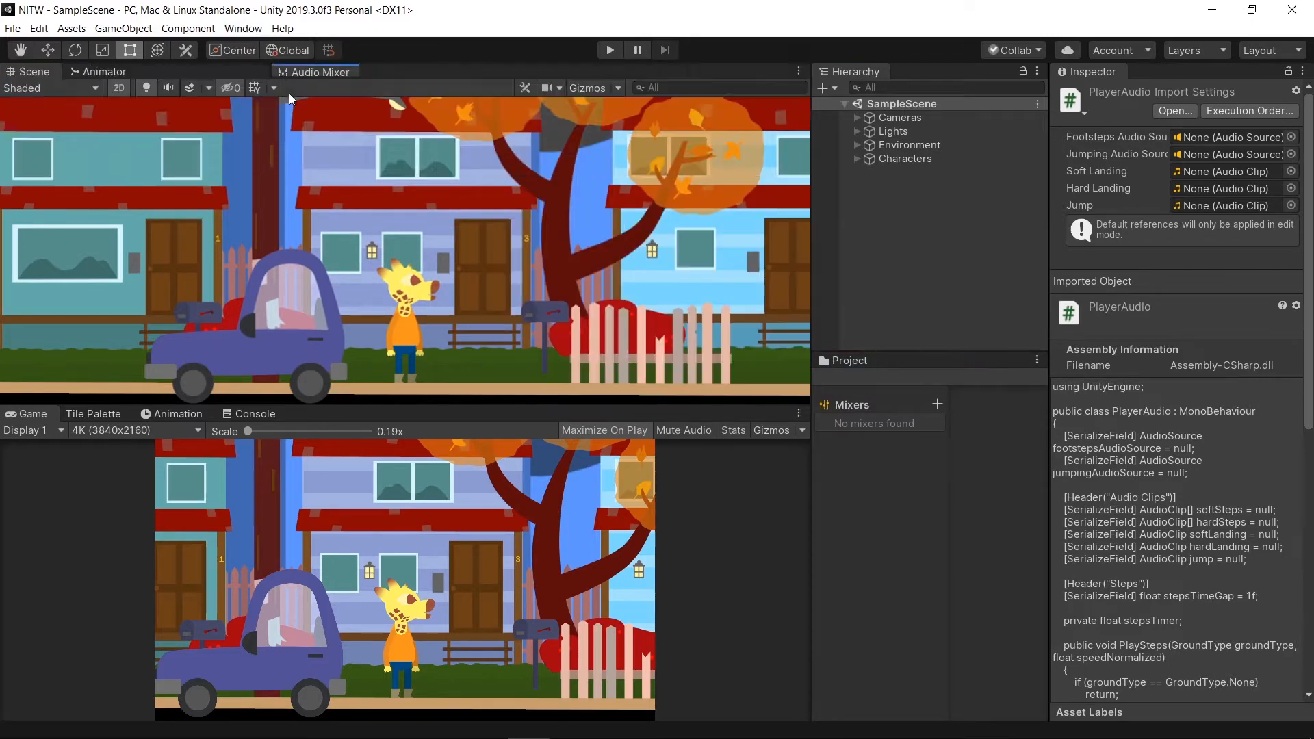
{"action": "left_click", "coordinate": [880, 501]}
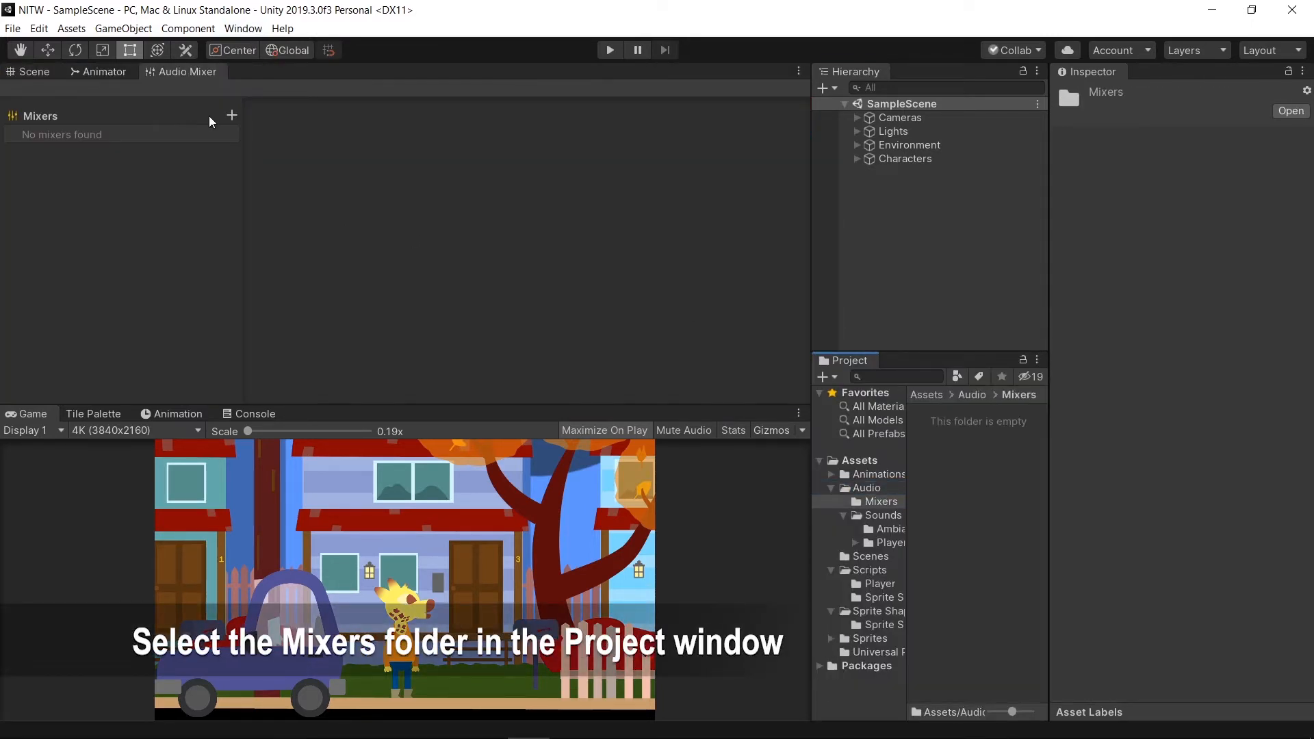
{"action": "left_click", "coordinate": [231, 115]}
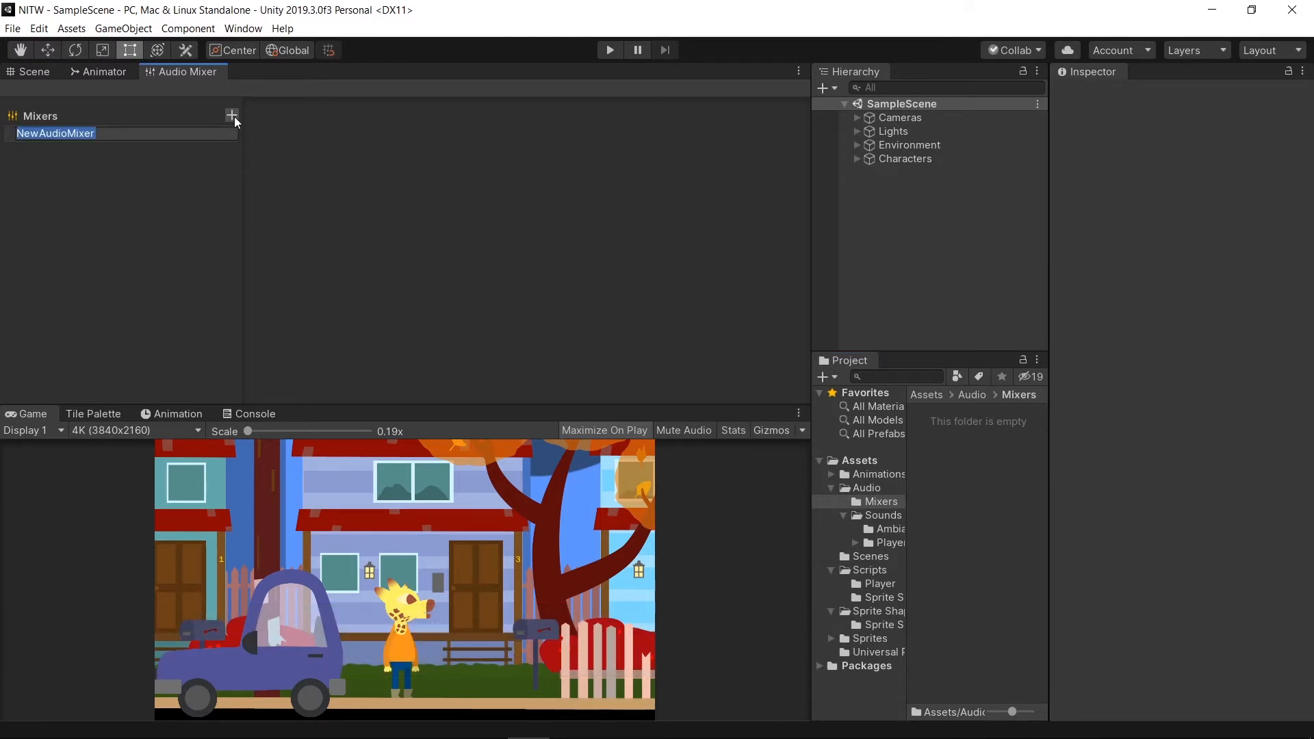
{"action": "type", "text": "MixerMain"}
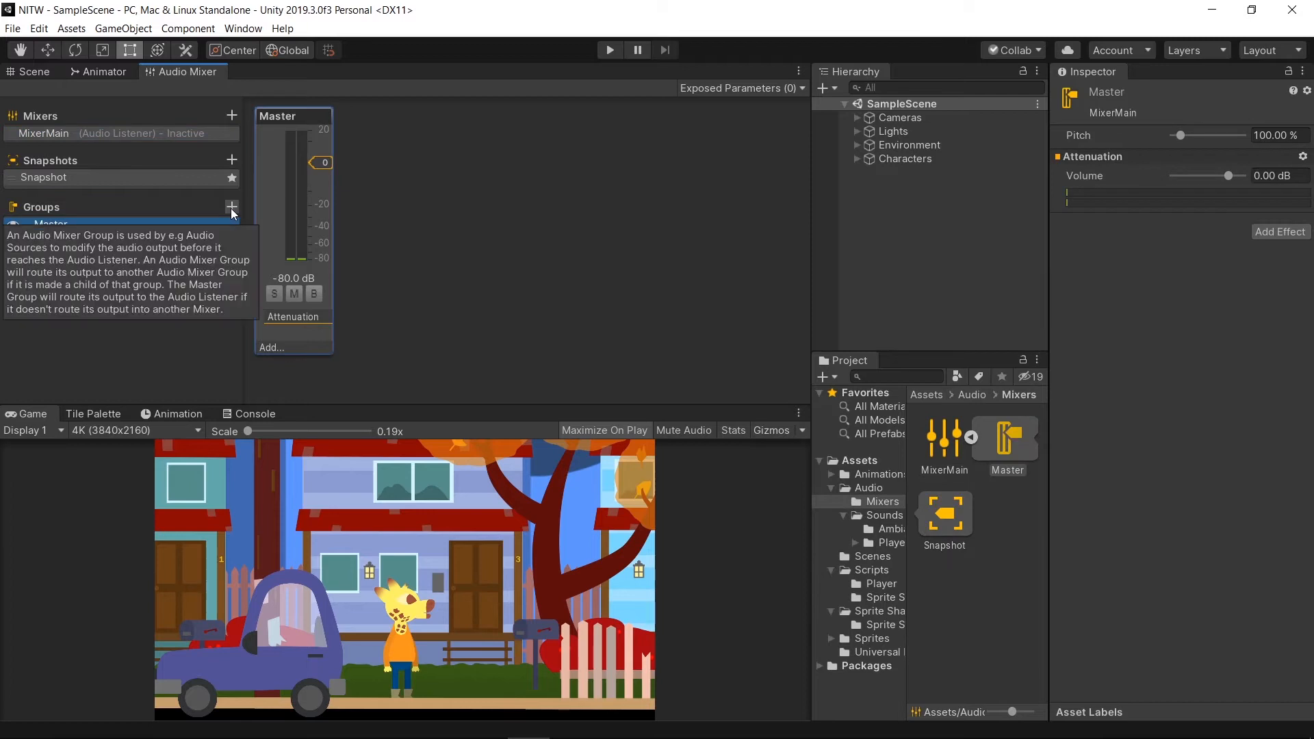
Step: Add Ambiance and Player groups under Master, then Footsteps and Jump nested under Player
{"action": "left_click", "coordinate": [231, 208]}
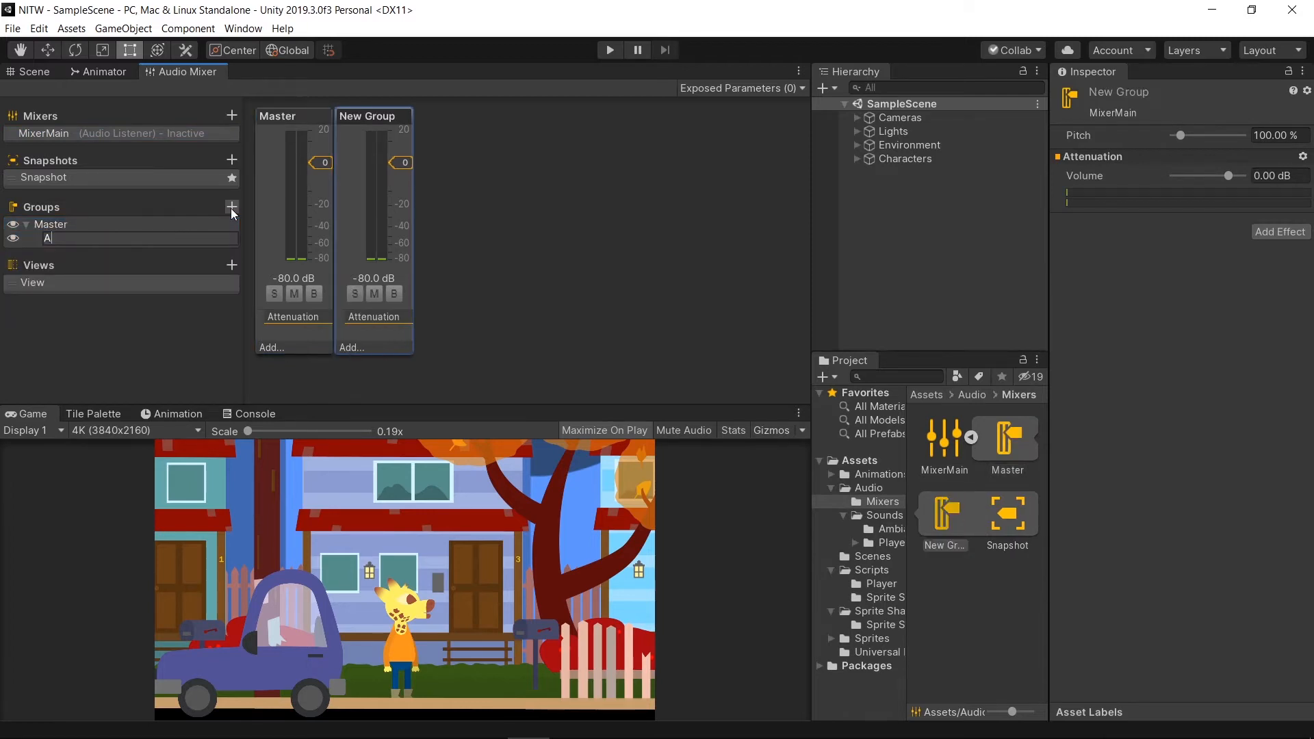
{"action": "type", "text": "Ambiance"}
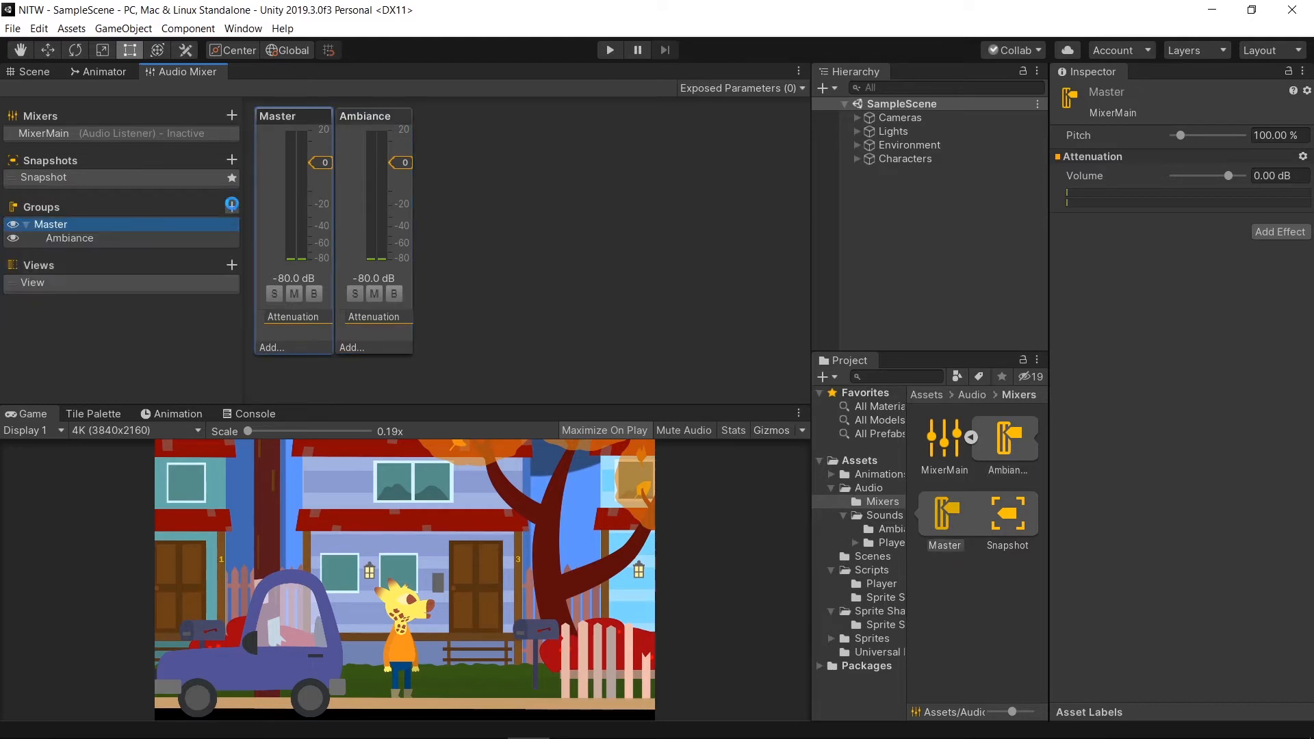
{"action": "left_click", "coordinate": [232, 207]}
{"action": "type", "text": "Player"}
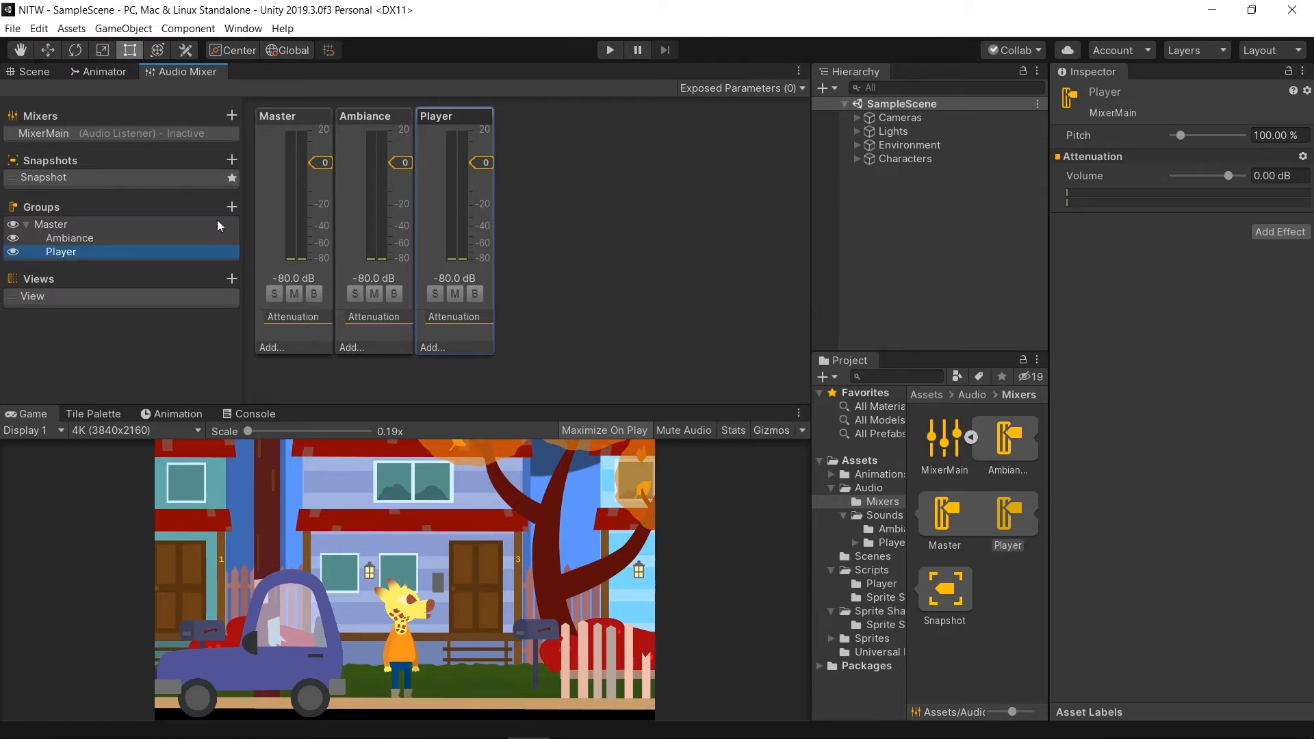
{"action": "left_click", "coordinate": [232, 207]}
{"action": "type", "text": "Jump"}
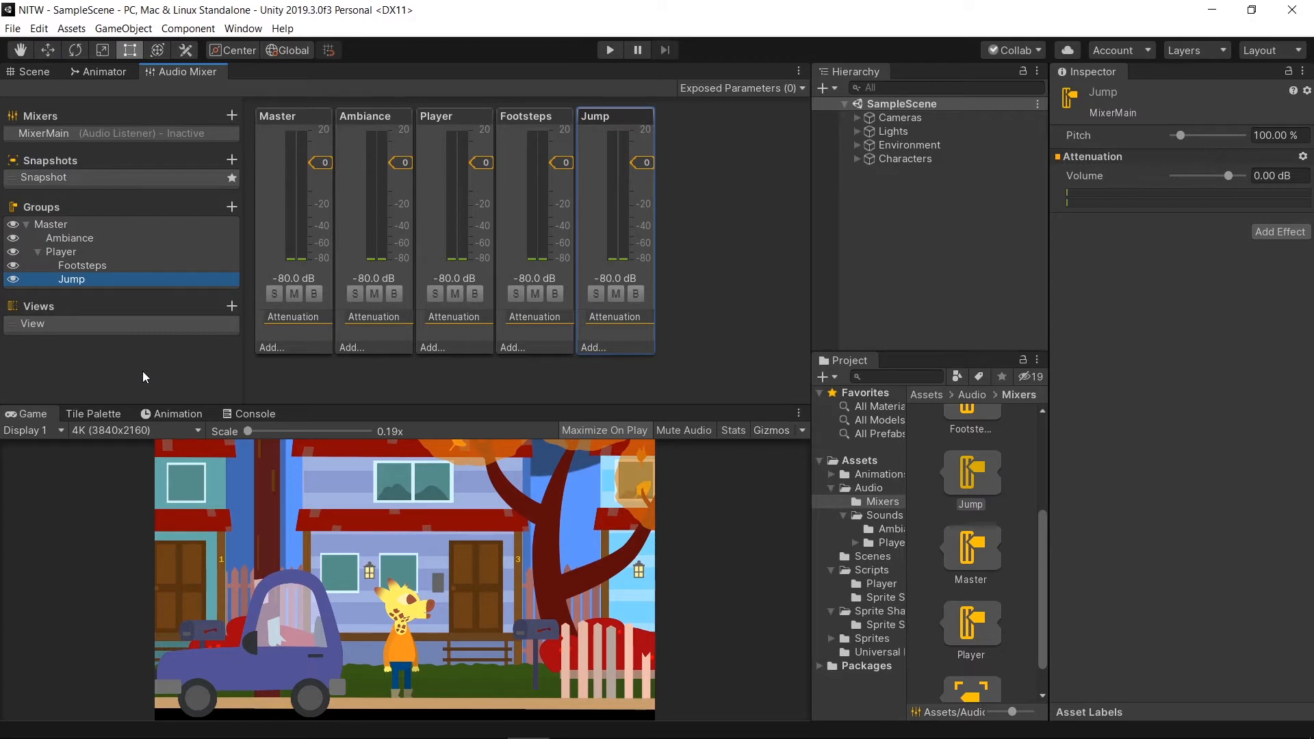
{"action": "mouse_move", "coordinate": [140, 361]}
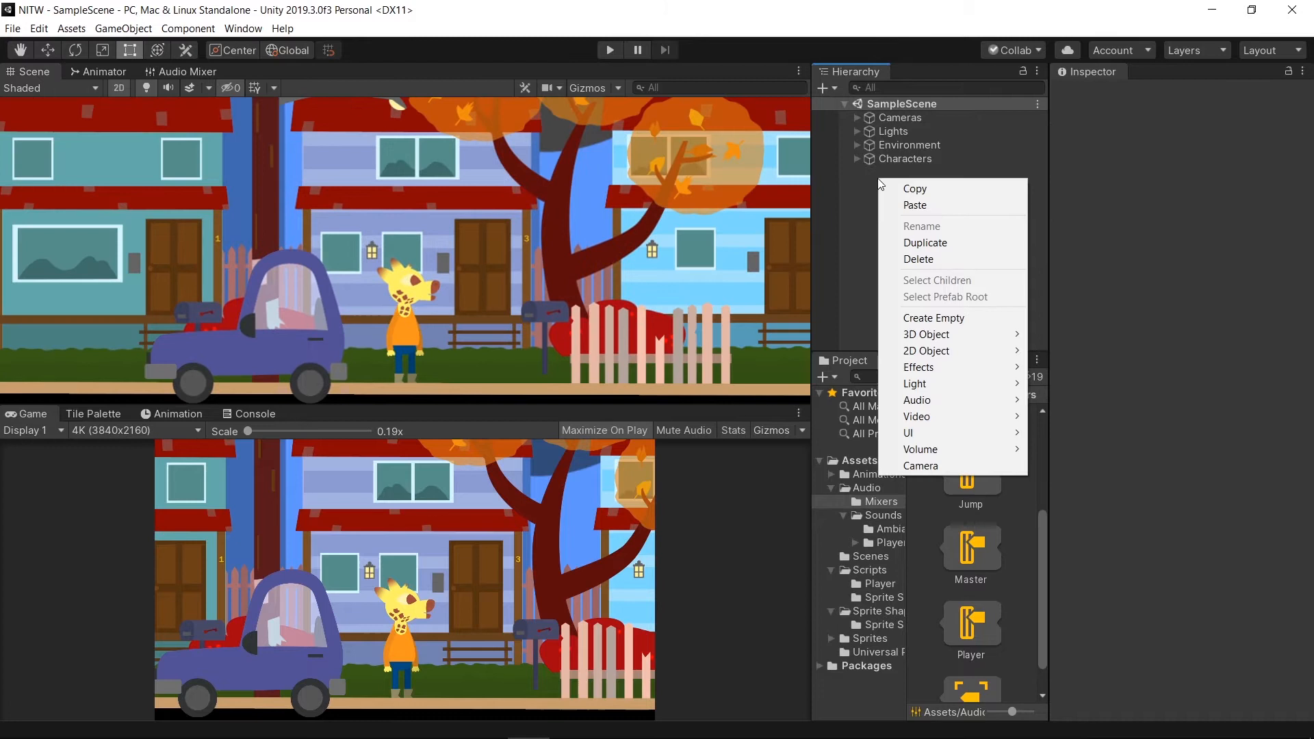
{"action": "mouse_move", "coordinate": [937, 317]}
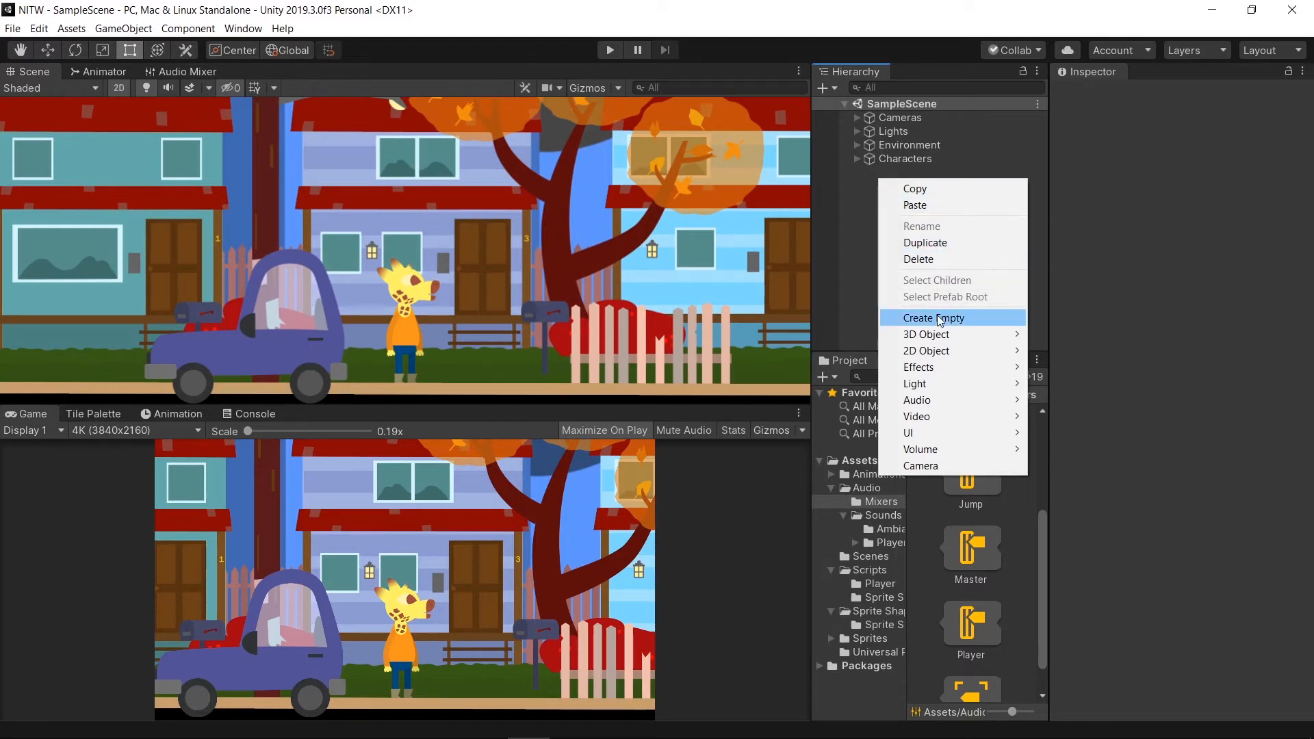
Step: Create an empty Audio object with Ambiance and Player children, and Footsteps and Jump under Player
{"action": "left_click", "coordinate": [933, 318]}
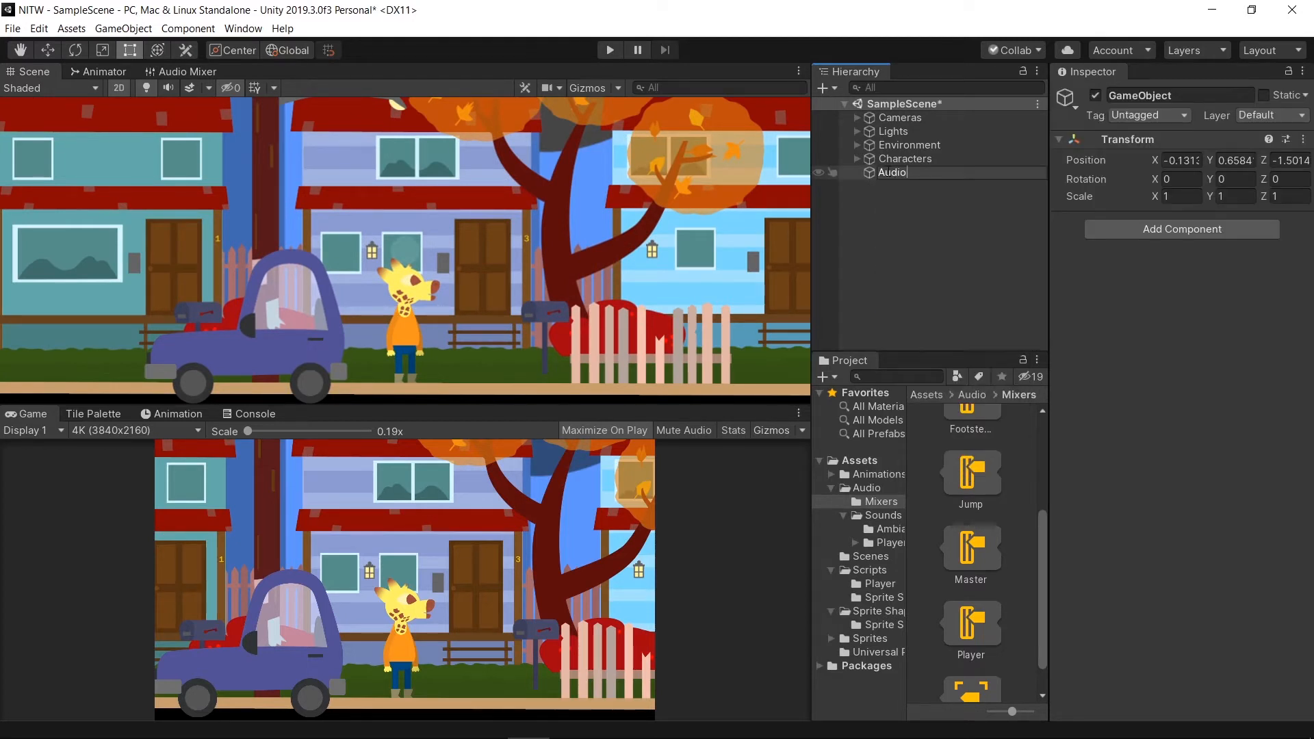
{"action": "right_click", "coordinate": [893, 172]}
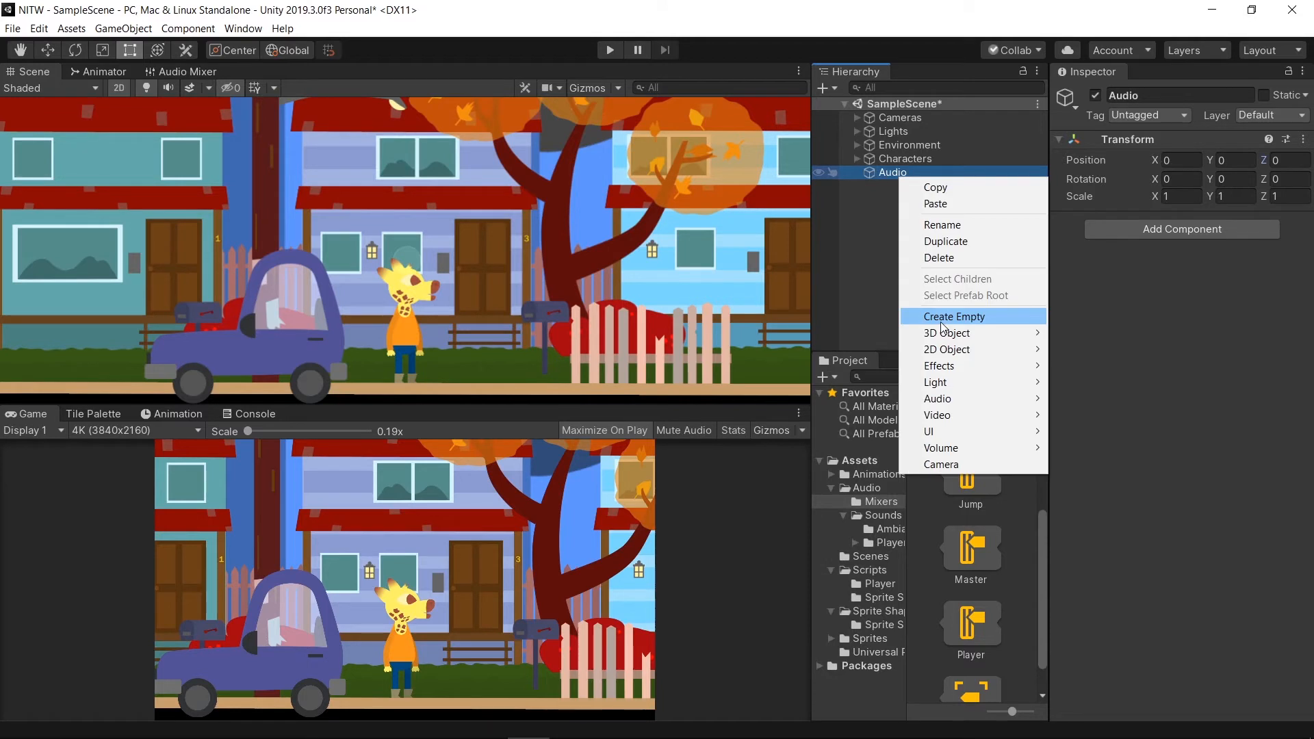
{"action": "left_click", "coordinate": [955, 316]}
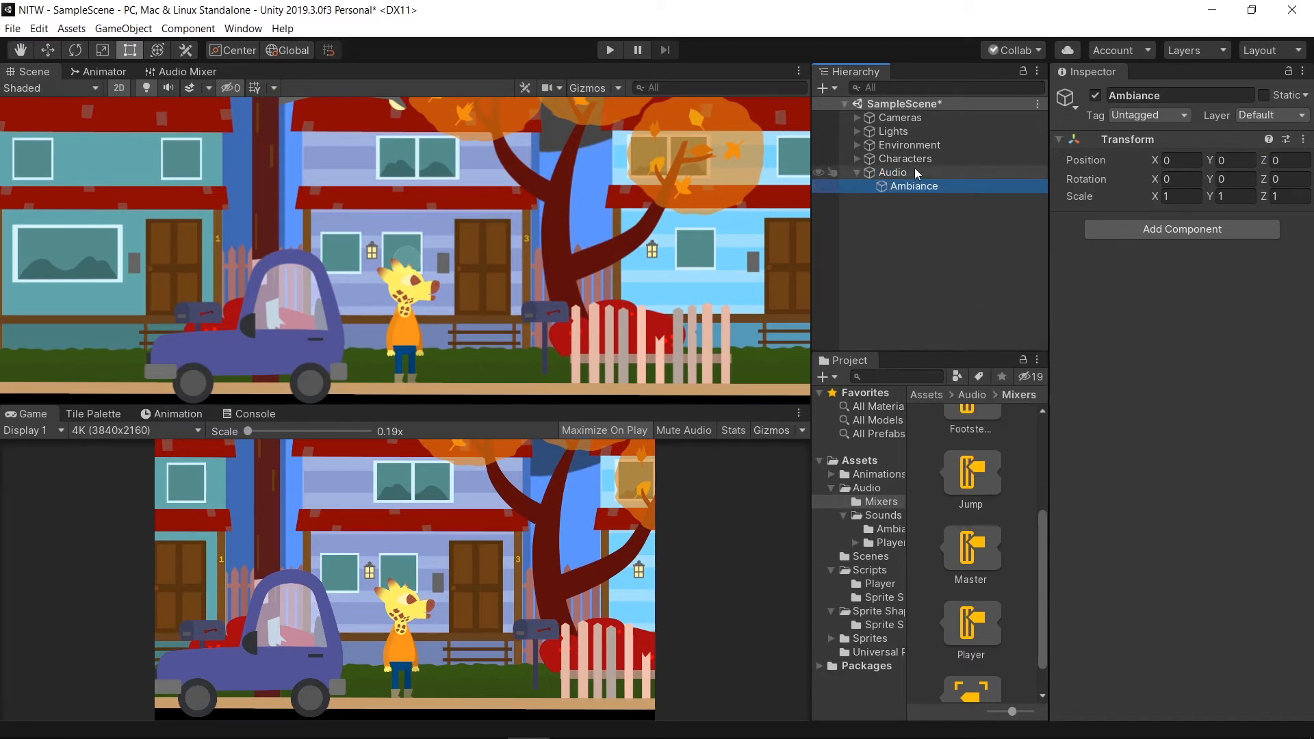
{"action": "left_click", "coordinate": [905, 200]}
{"action": "type", "text": "Footsteps"}
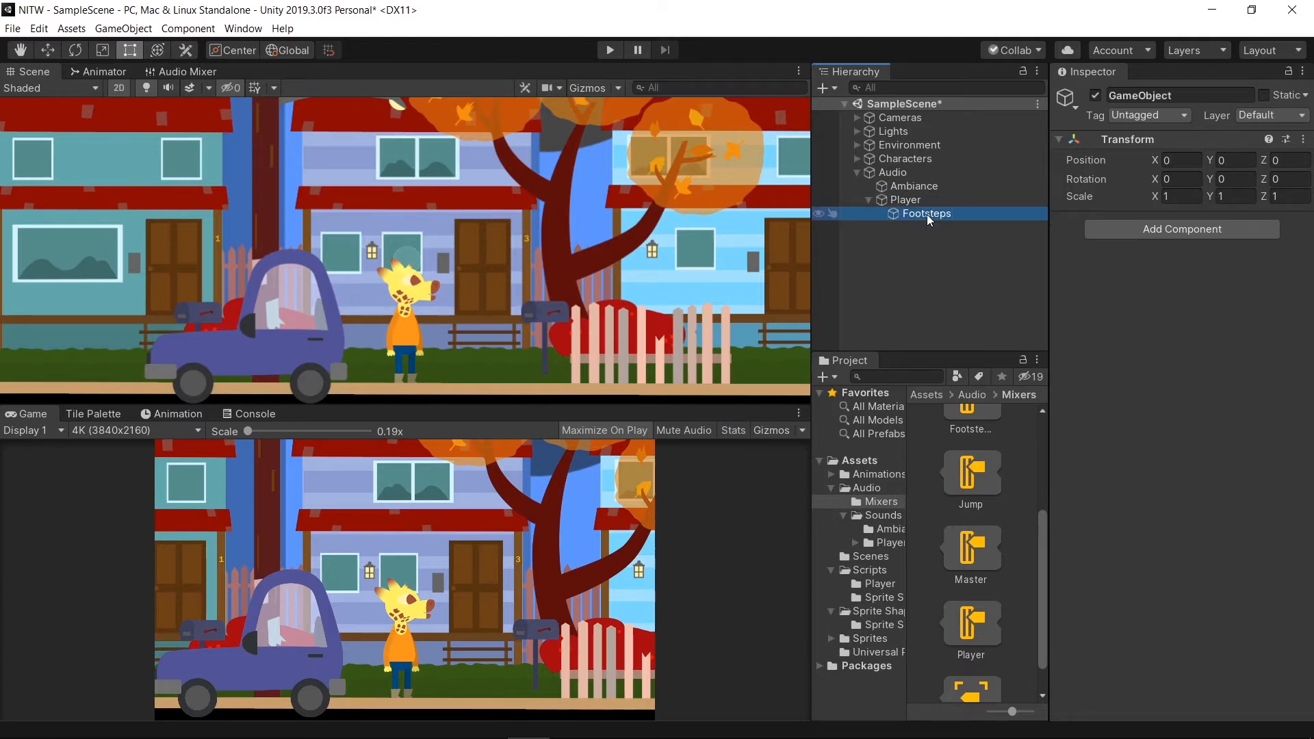
{"action": "left_click", "coordinate": [915, 227]}
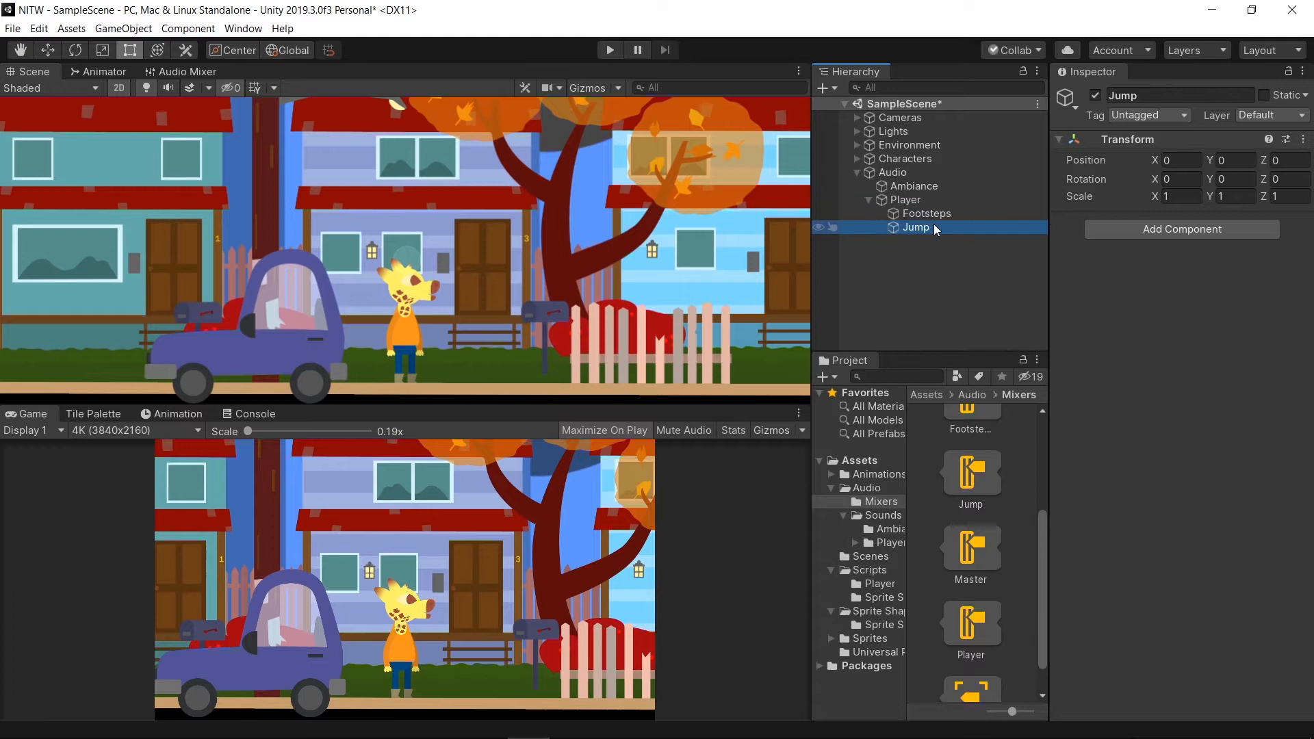
{"action": "left_click", "coordinate": [1183, 230]}
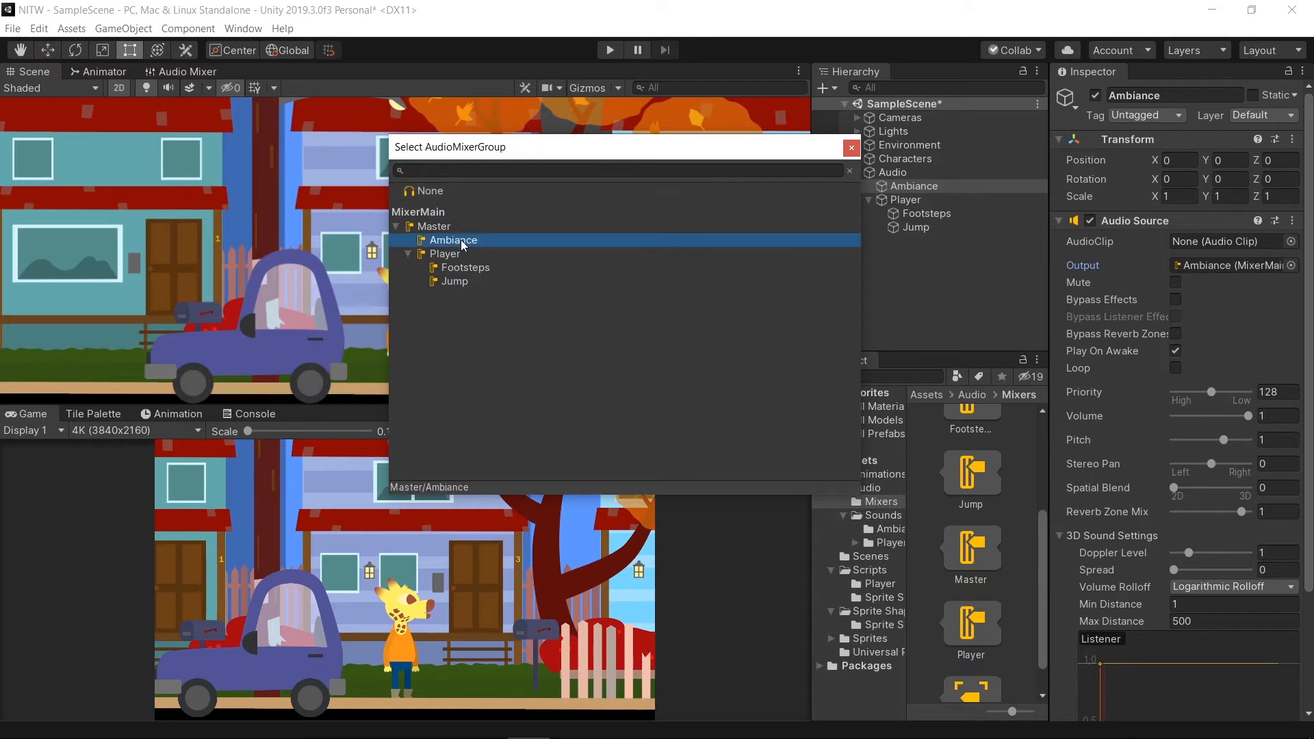
Step: Route the Ambiance Audio Source to MixerMain > Master > Ambiance and enable Loop, then select Footsteps
{"action": "left_click", "coordinate": [454, 240]}
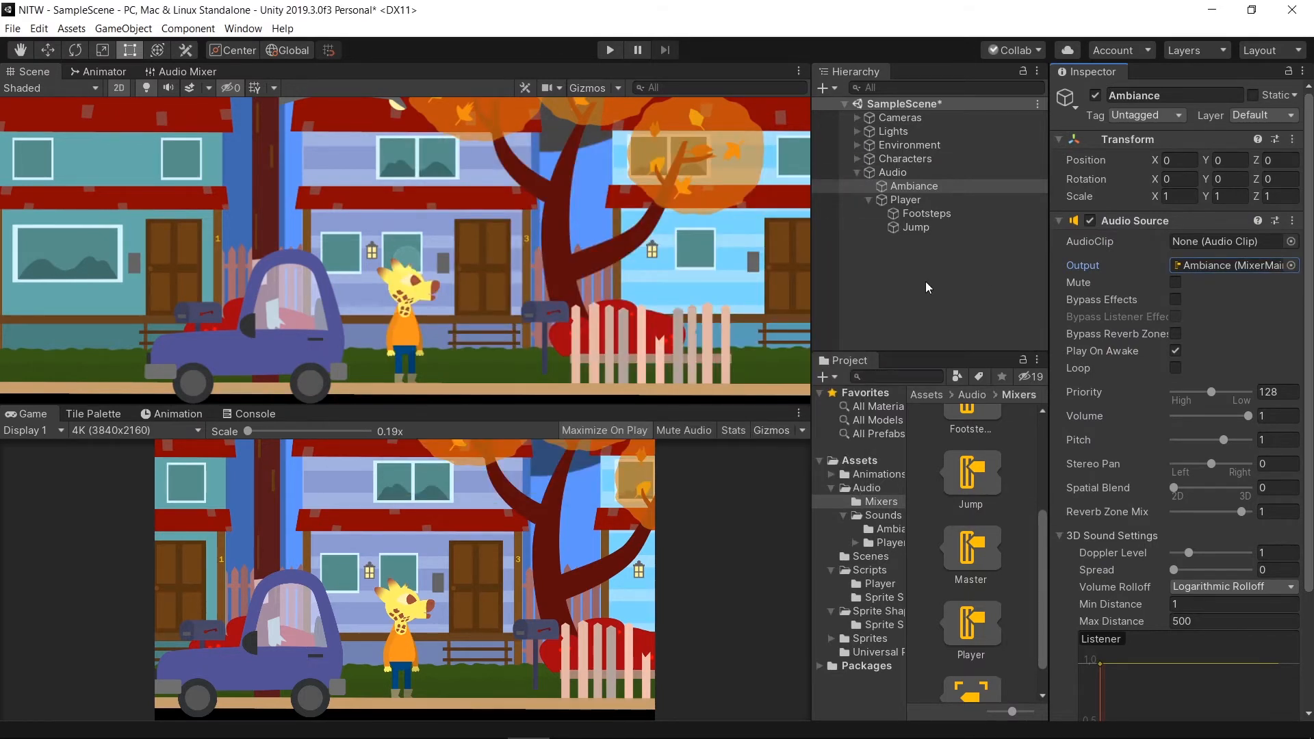
{"action": "left_click", "coordinate": [915, 187]}
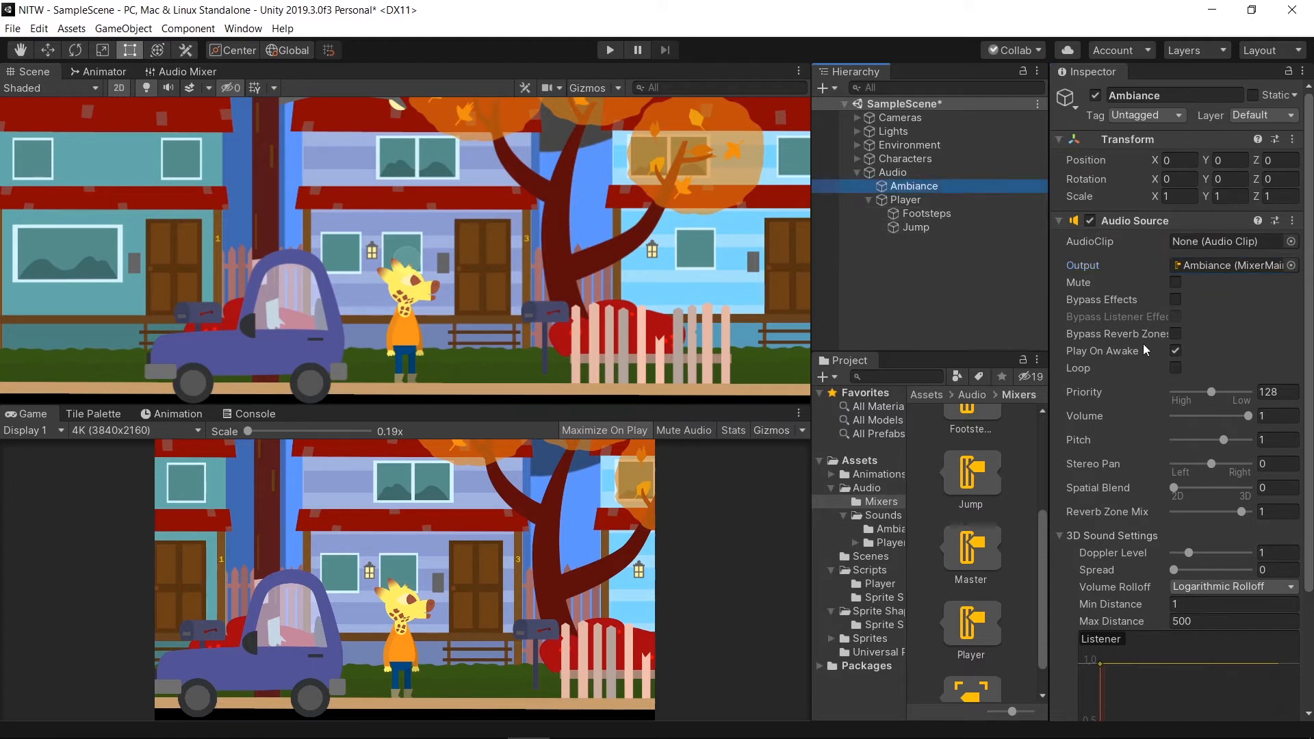
{"action": "mouse_move", "coordinate": [1167, 363]}
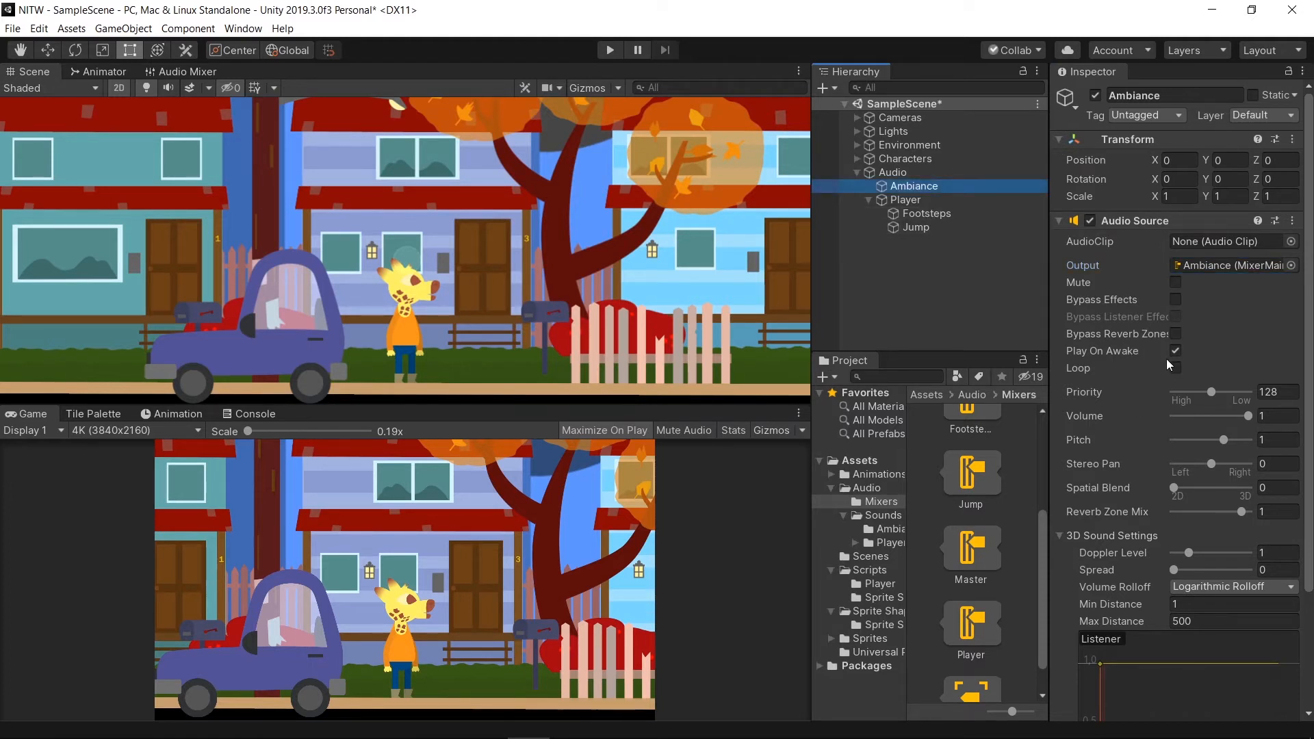
{"action": "left_click", "coordinate": [1174, 368]}
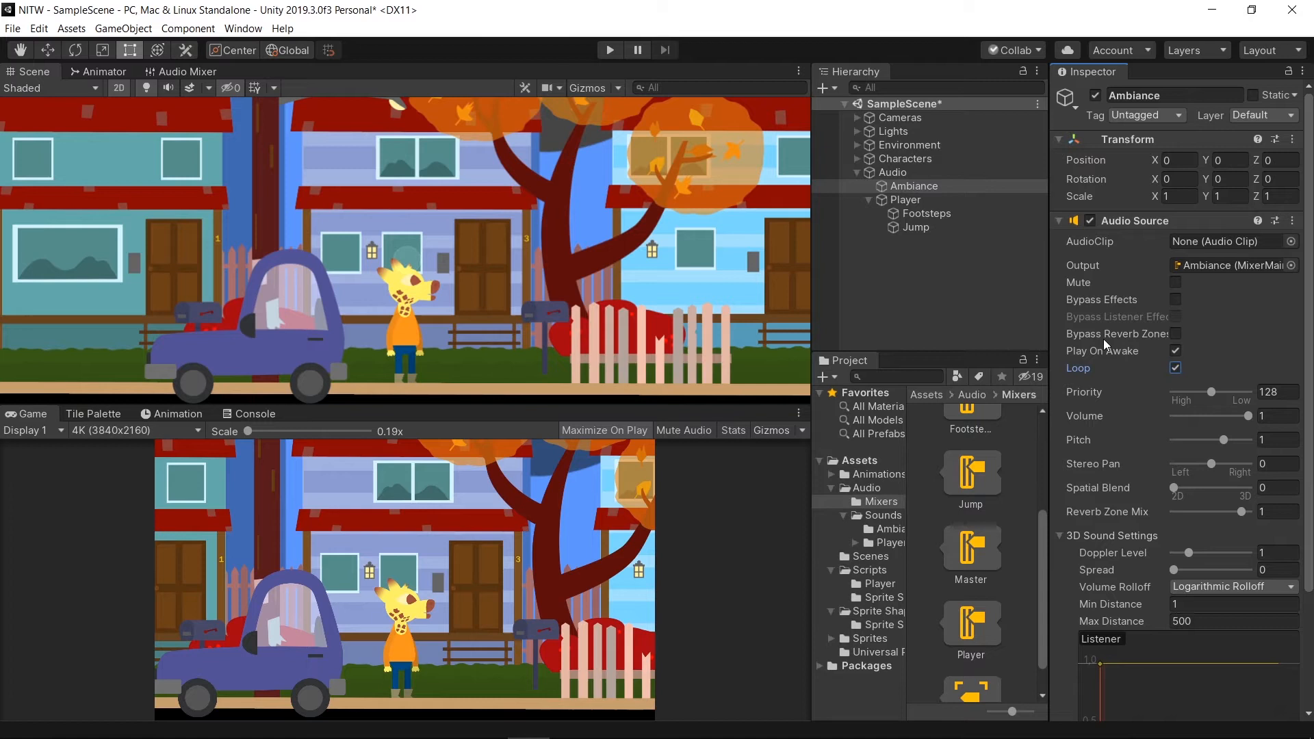
{"action": "mouse_move", "coordinate": [1127, 379]}
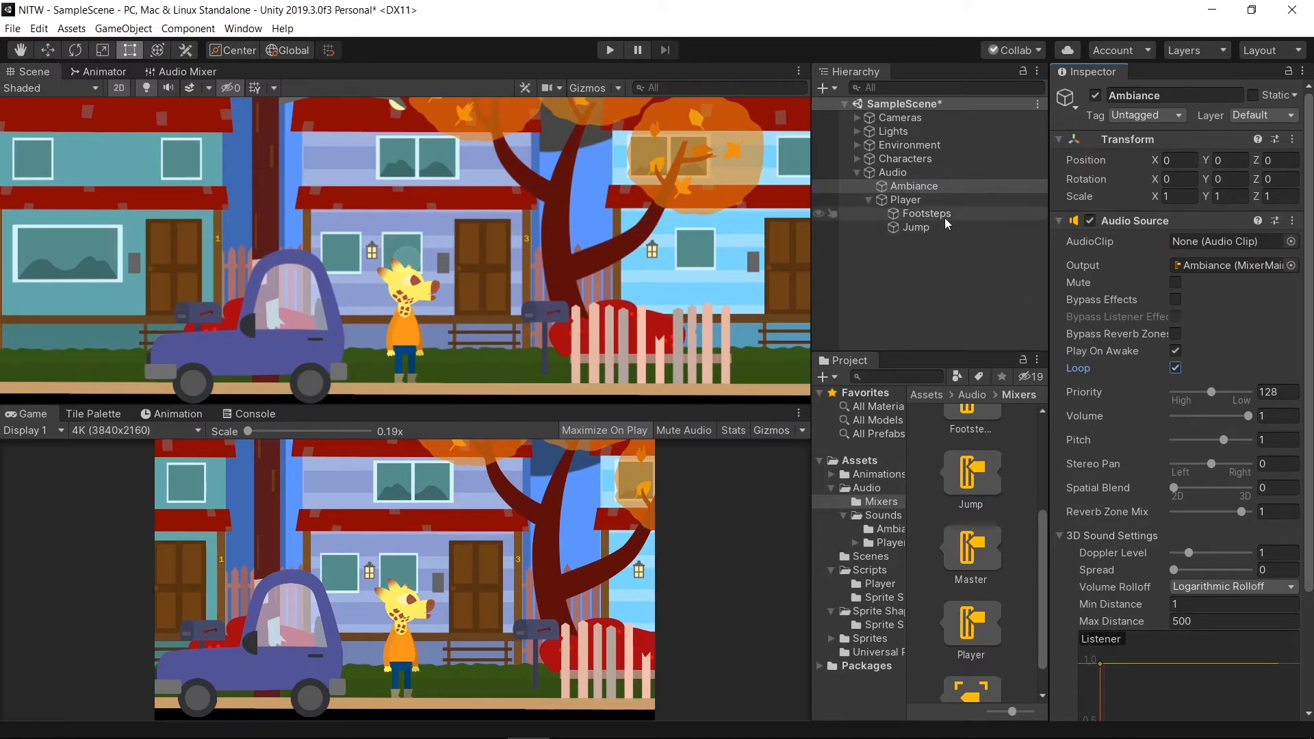
{"action": "left_click", "coordinate": [1291, 241]}
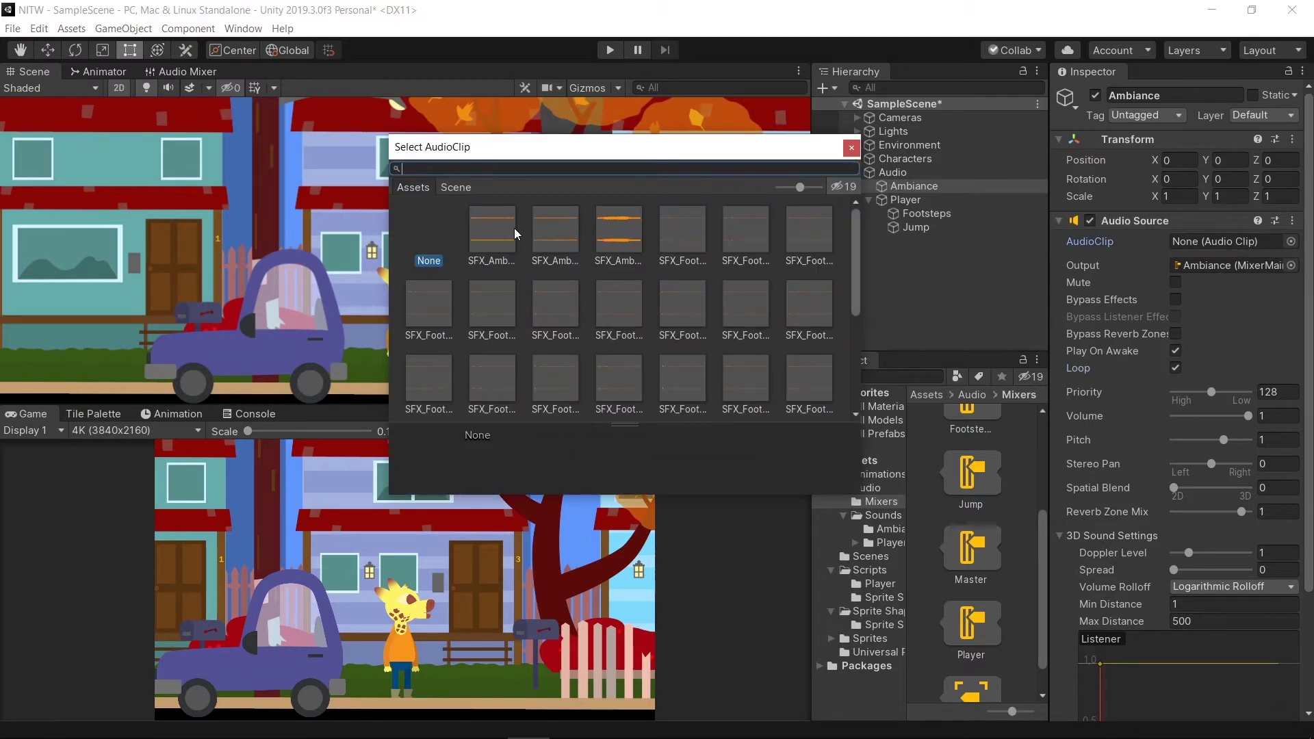
{"action": "left_click", "coordinate": [491, 229]}
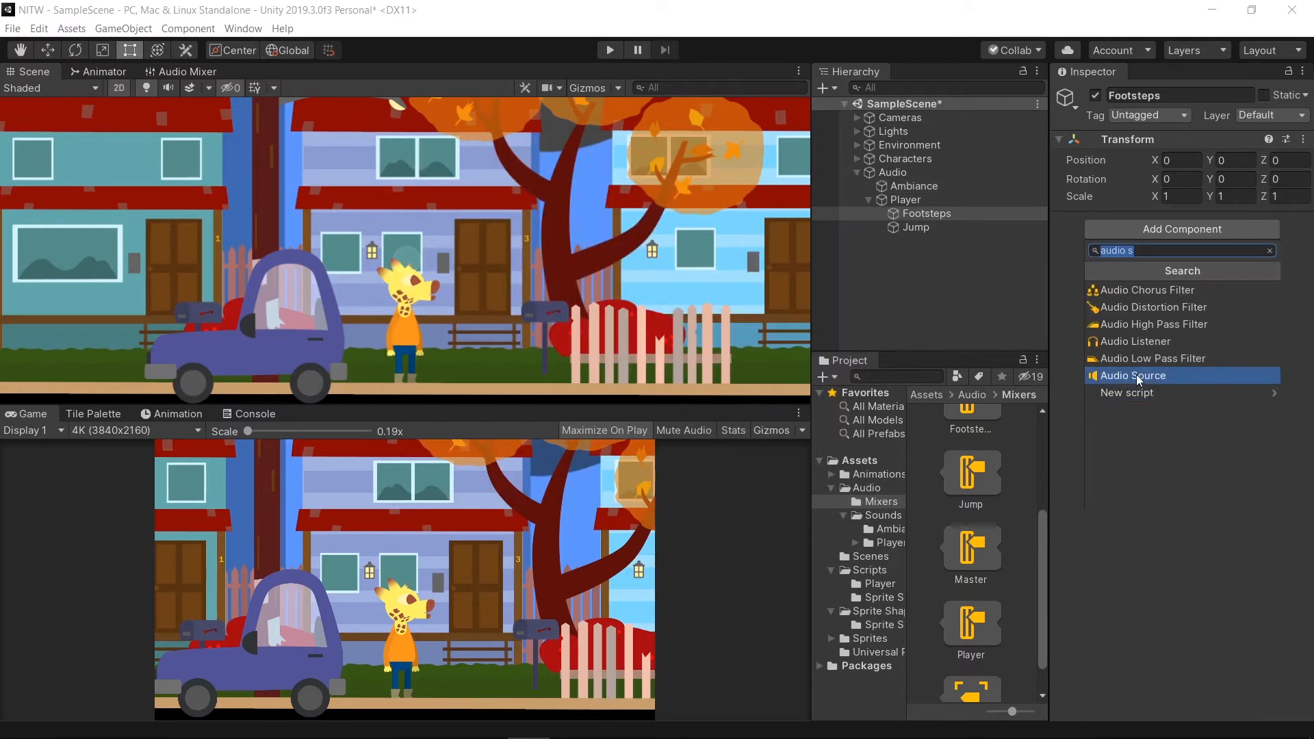
Step: Add an Audio Source to Footsteps, output it to the Footsteps group and untick Play On Awake
{"action": "left_click", "coordinate": [1134, 375]}
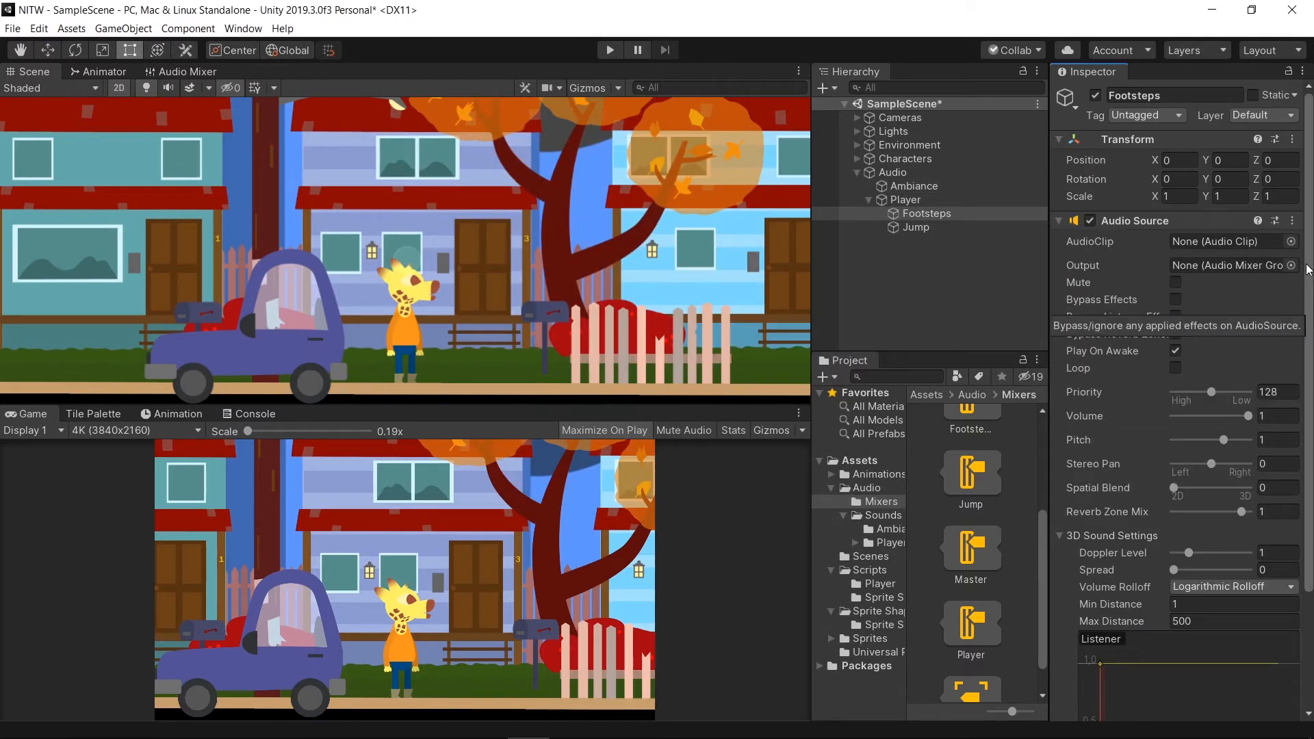
{"action": "left_click", "coordinate": [1232, 265]}
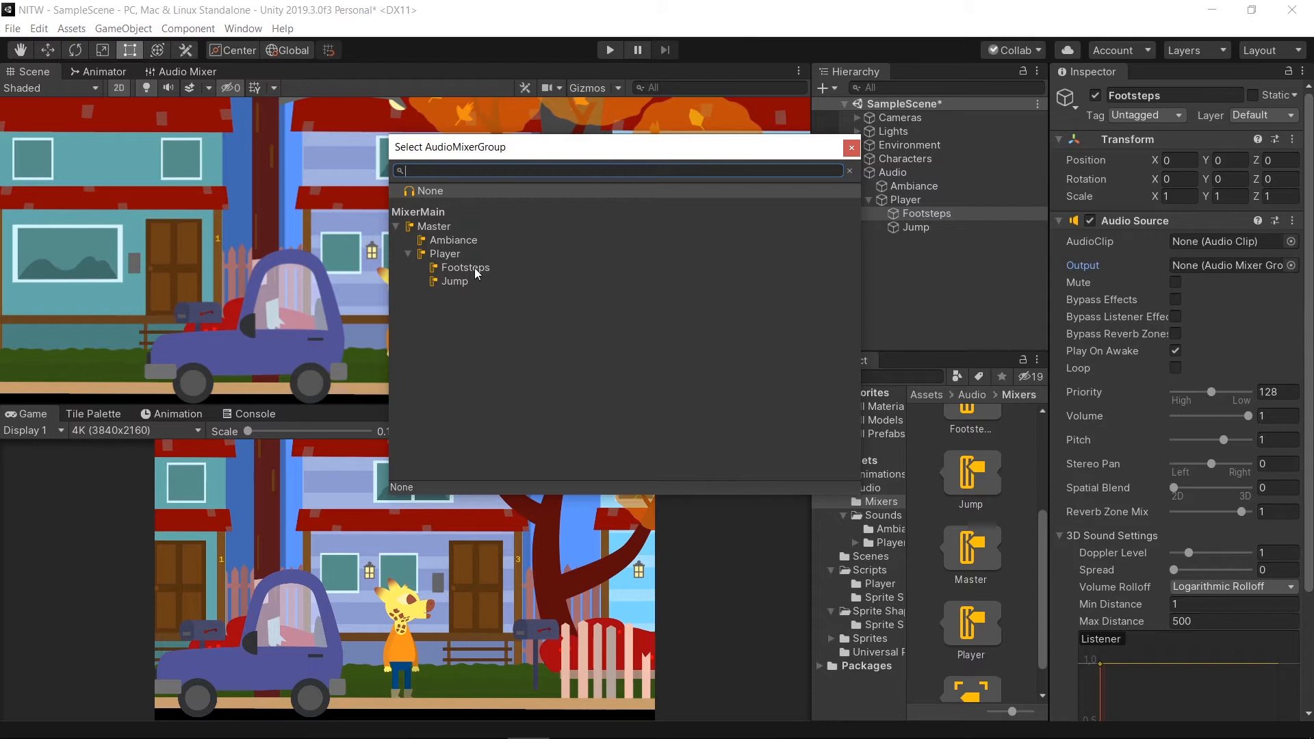
{"action": "left_click", "coordinate": [465, 268]}
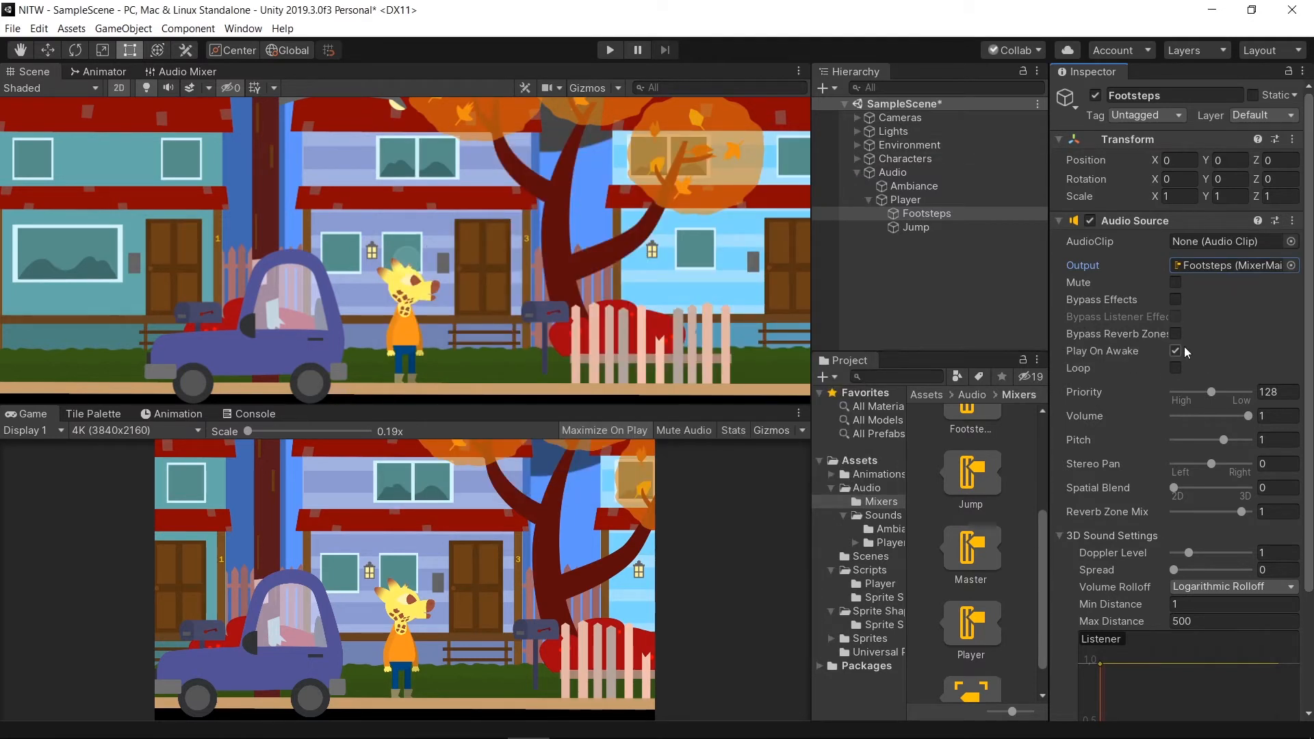
{"action": "left_click", "coordinate": [915, 227]}
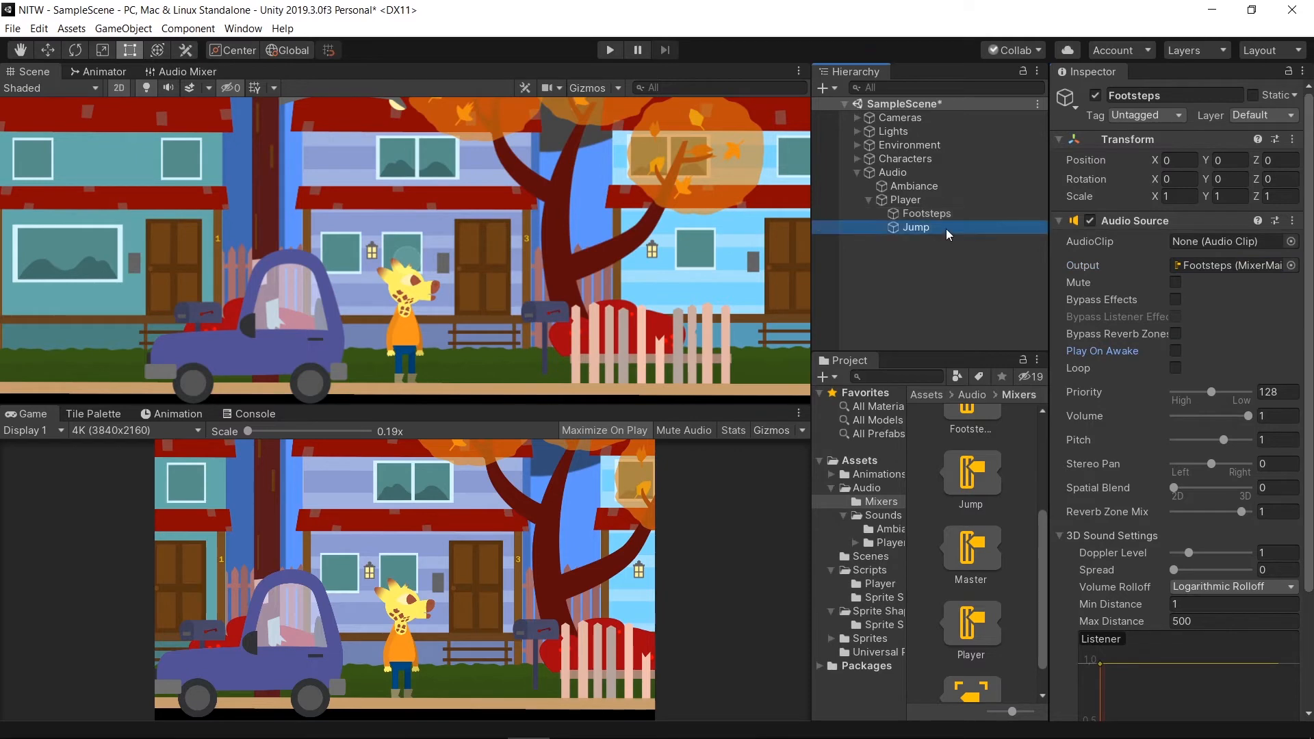
Step: Give Jump an Audio Source and choose its mixer output group
{"action": "left_click", "coordinate": [1291, 266]}
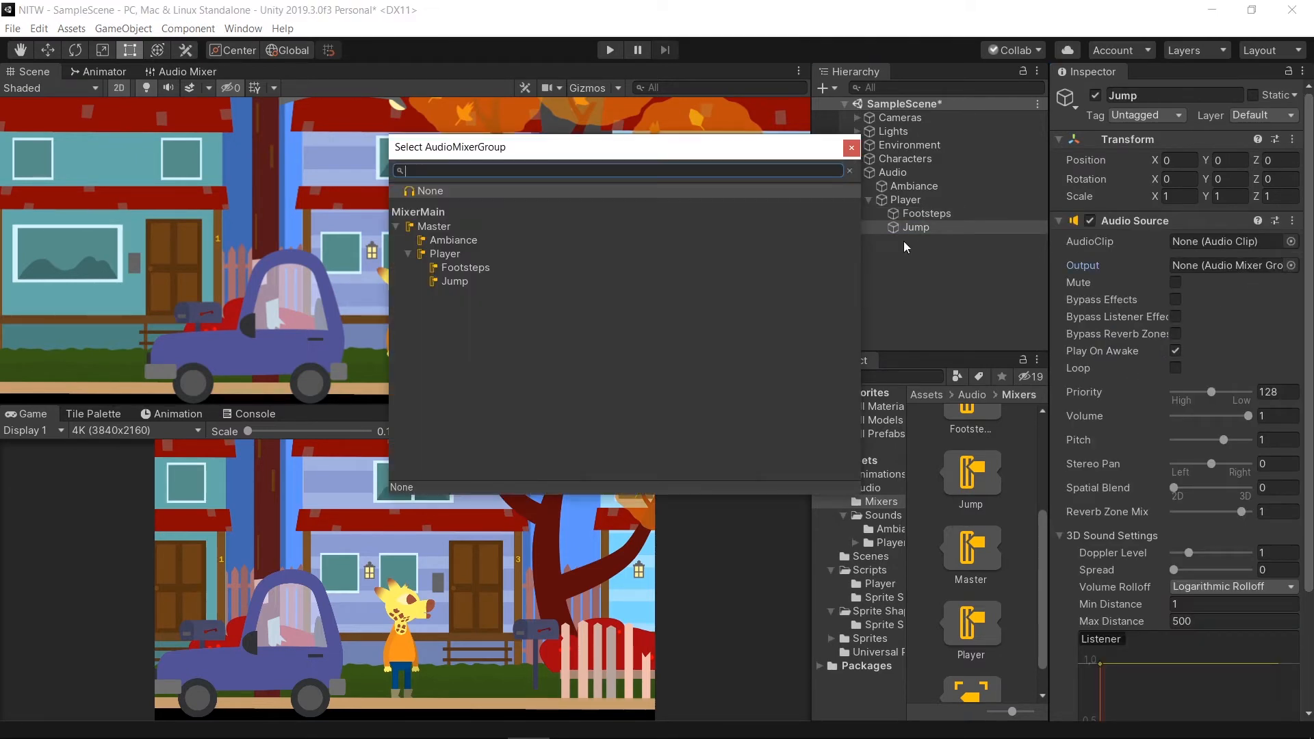
{"action": "left_click", "coordinate": [454, 280]}
{"action": "type", "text": "player"}
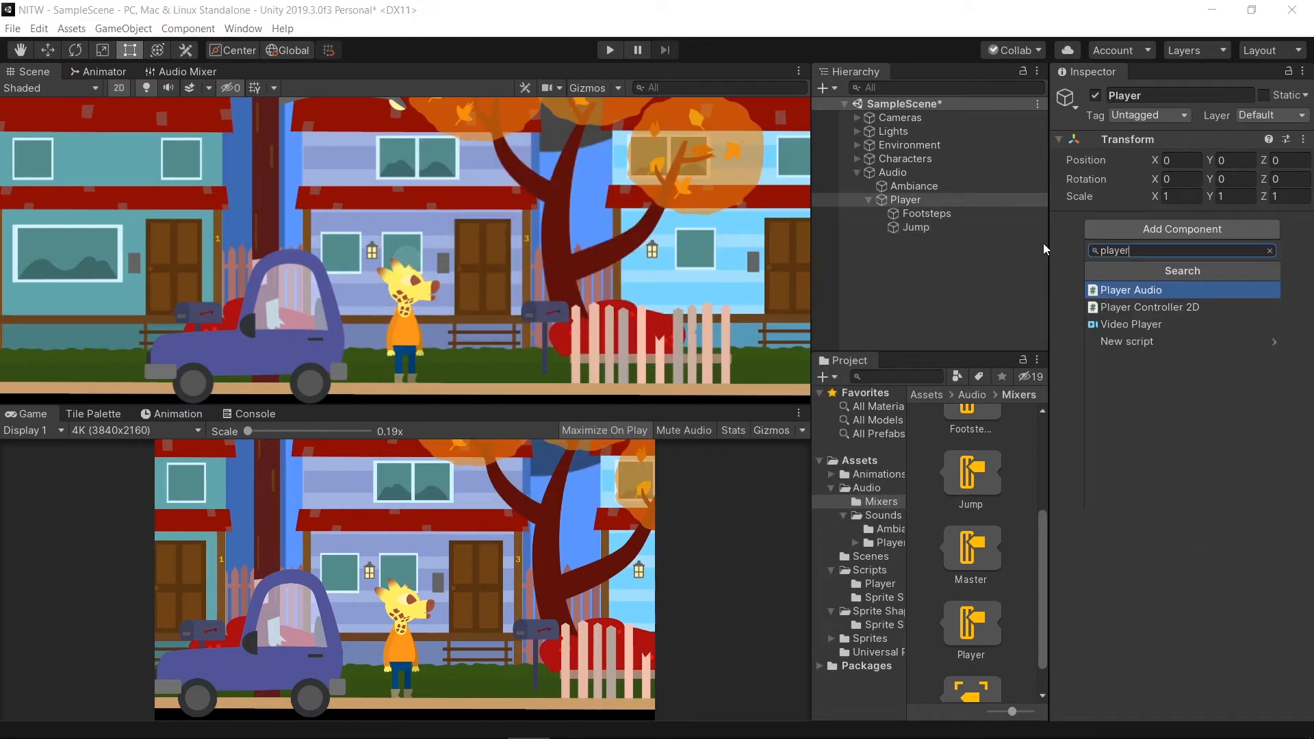
Step: Add a Player Audio component with Footsteps and Jump sources, landing and jump clips, and Steps Time Gap 0.4
{"action": "left_click", "coordinate": [1131, 290]}
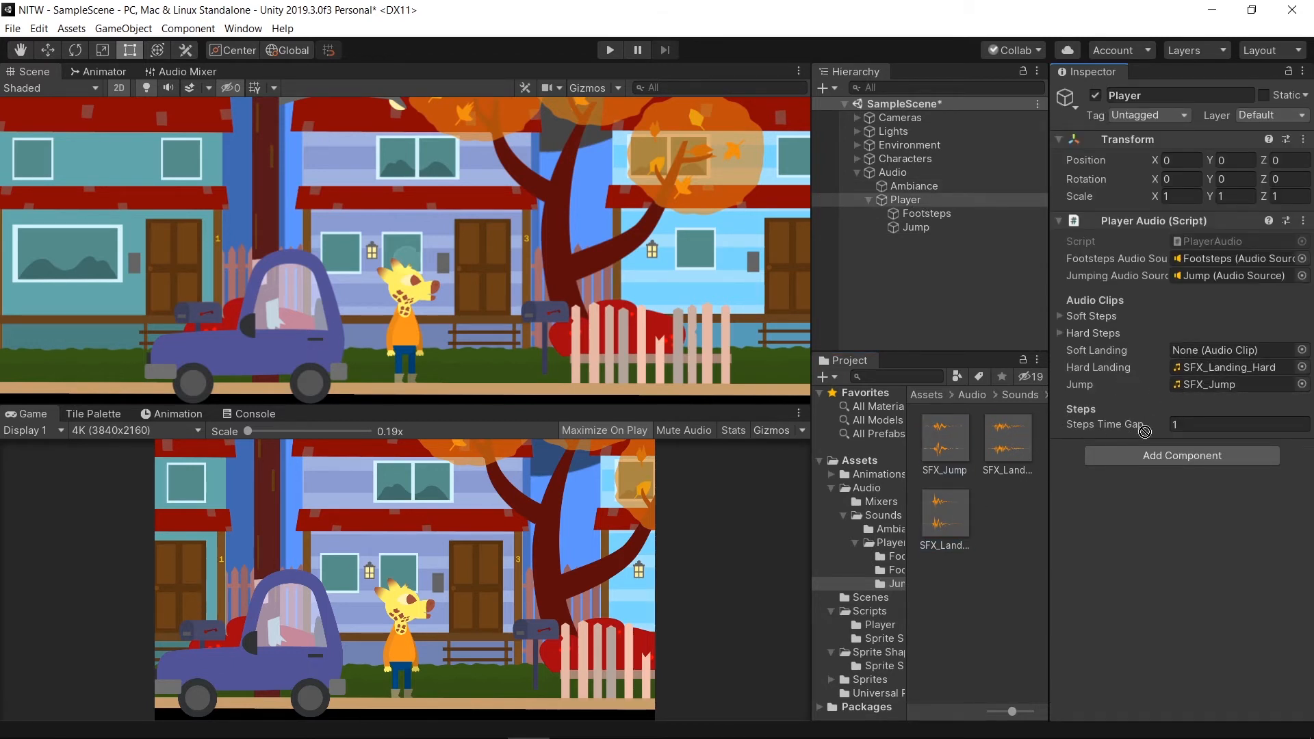
{"action": "left_click", "coordinate": [1232, 350]}
{"action": "type", "text": "0.4"}
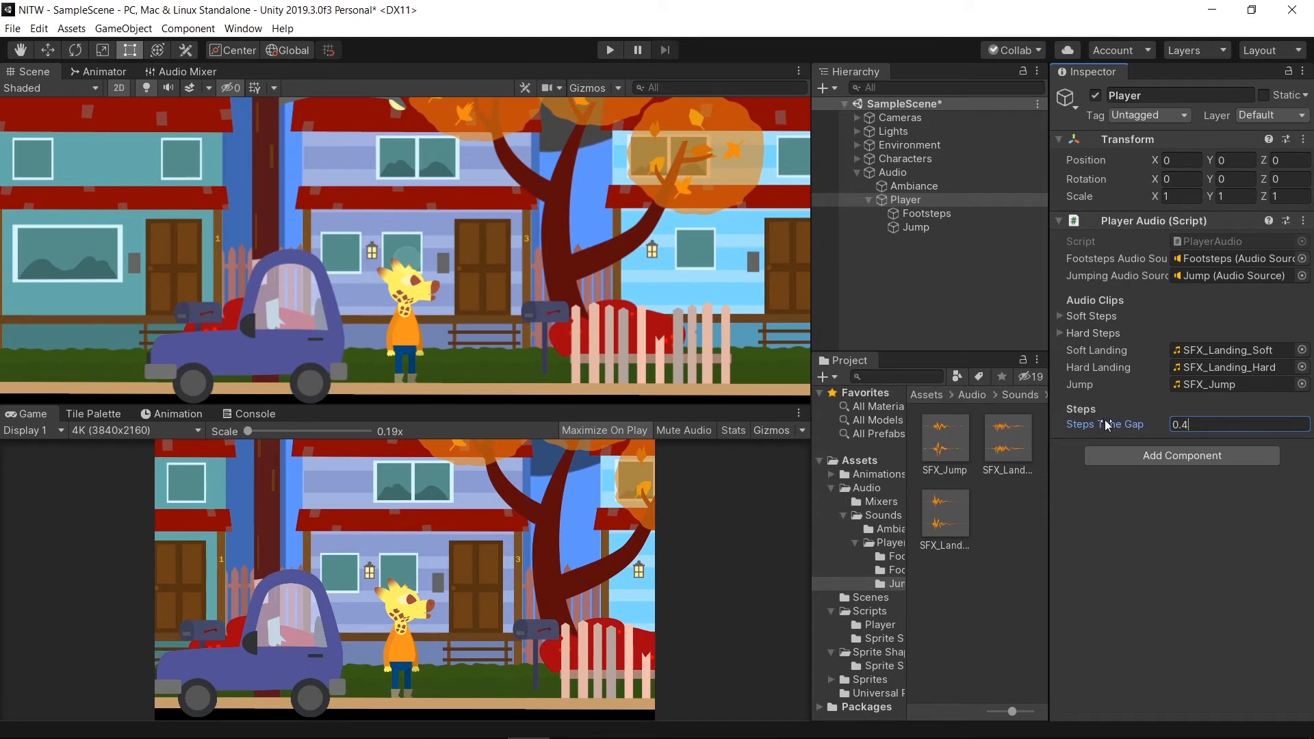
{"action": "mouse_move", "coordinate": [966, 224]}
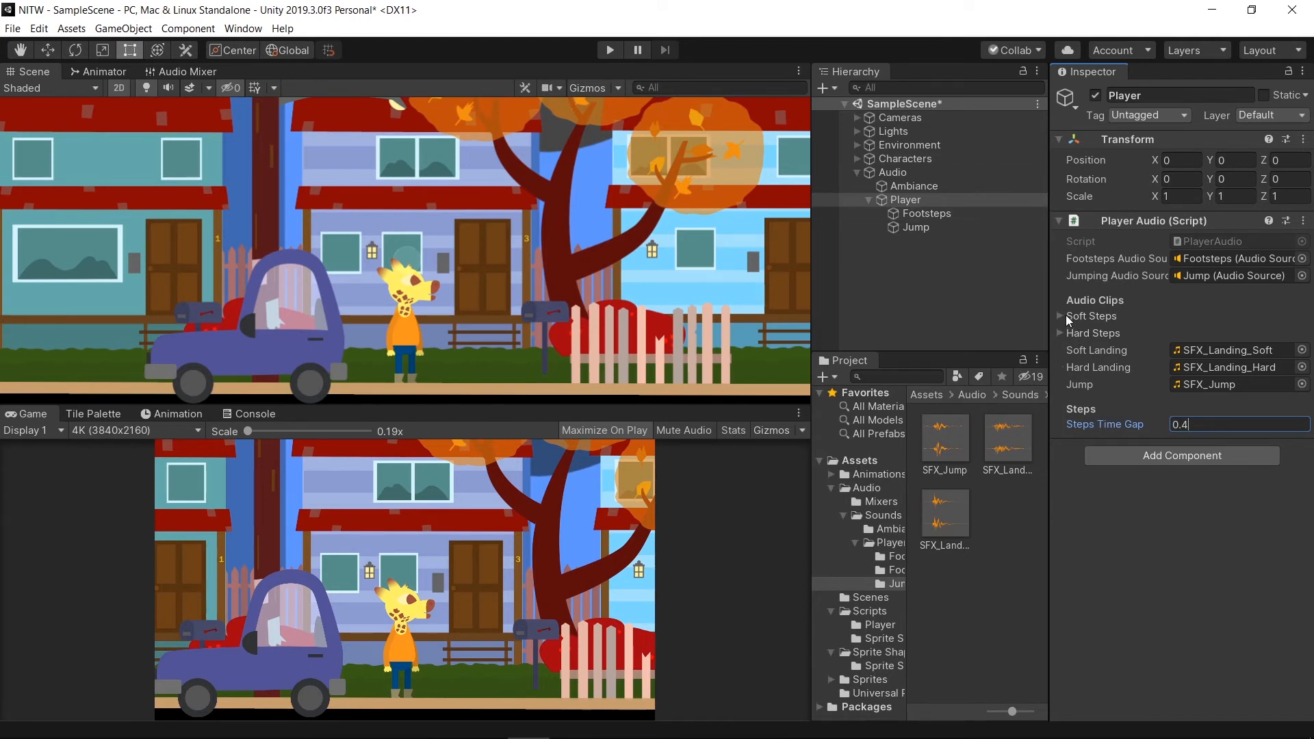
Step: Fill the Soft Steps array with SFX_Footstep_Soft_1–15, then select Characters > Player
{"action": "left_click", "coordinate": [1060, 316]}
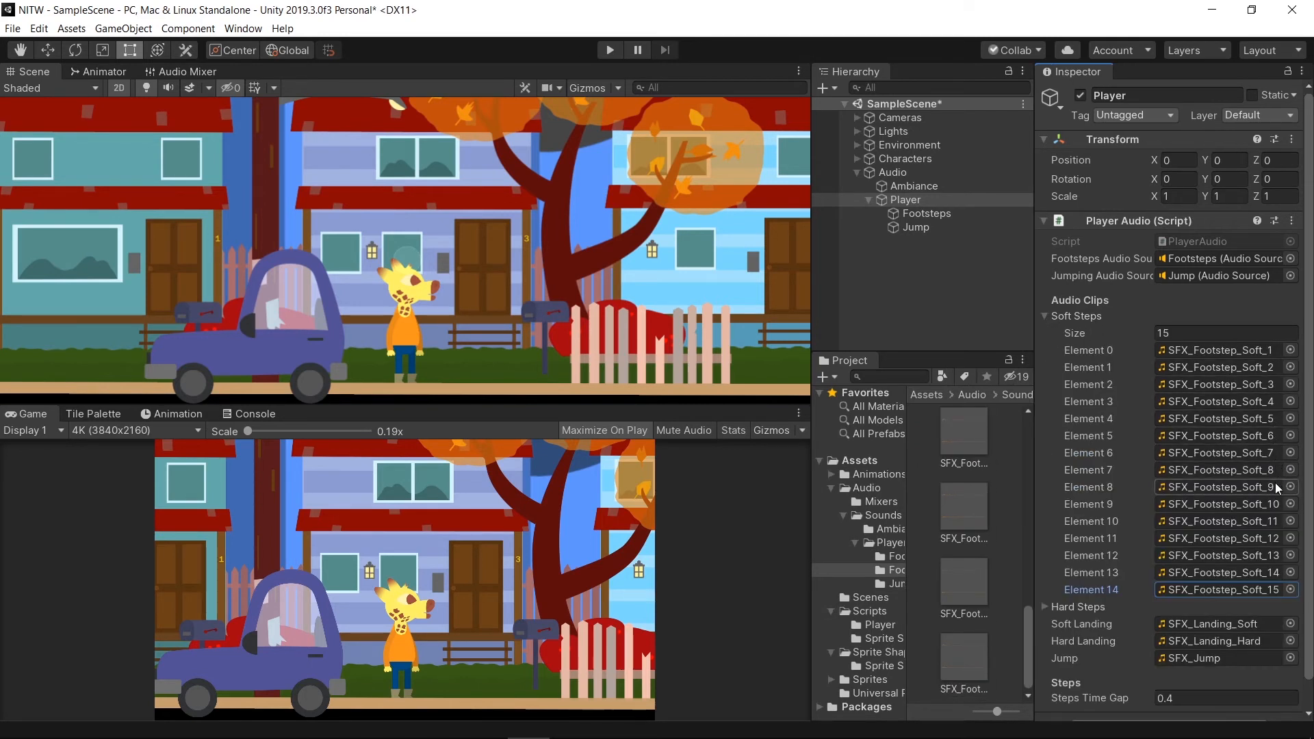
{"action": "left_click", "coordinate": [1046, 316]}
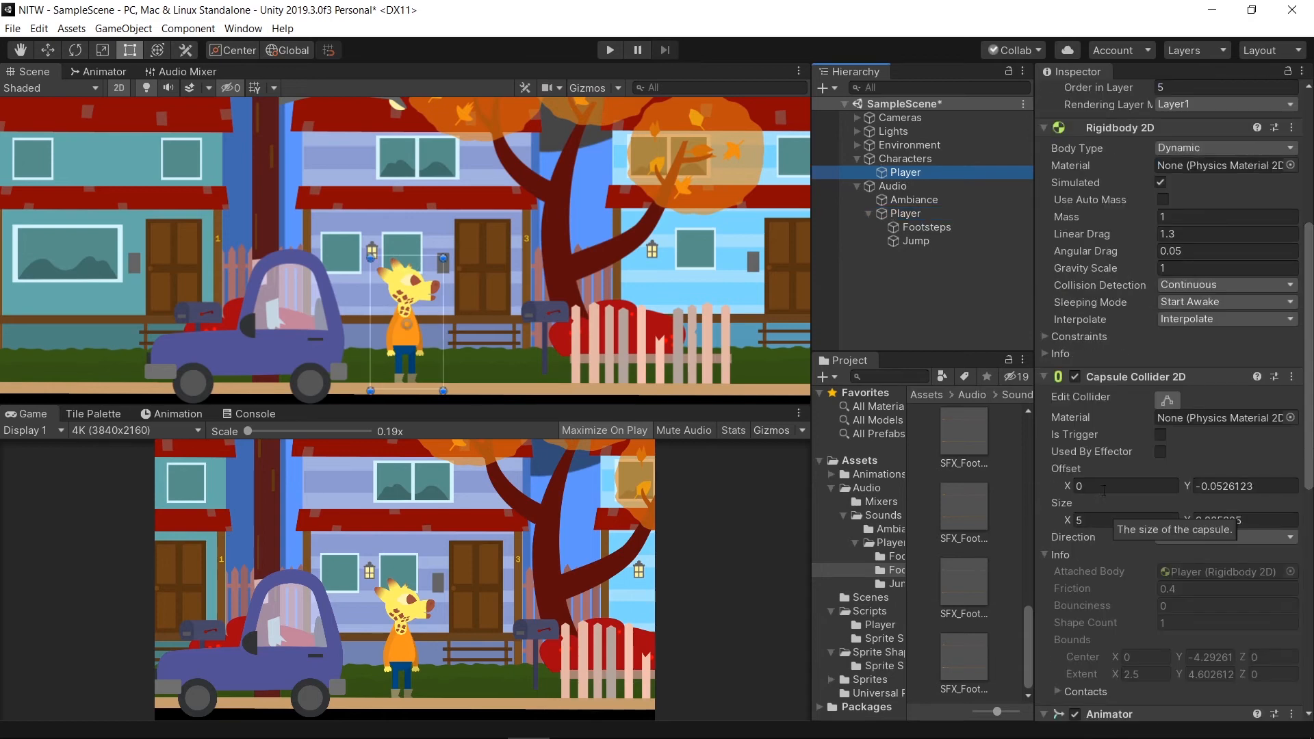
Step: Scroll PlayerController2D.cs to the Play audio comments and uncomment the audioPlayer calls, including PlayLanding
{"action": "scroll", "scroll_direction": "down", "scroll_amount": 3}
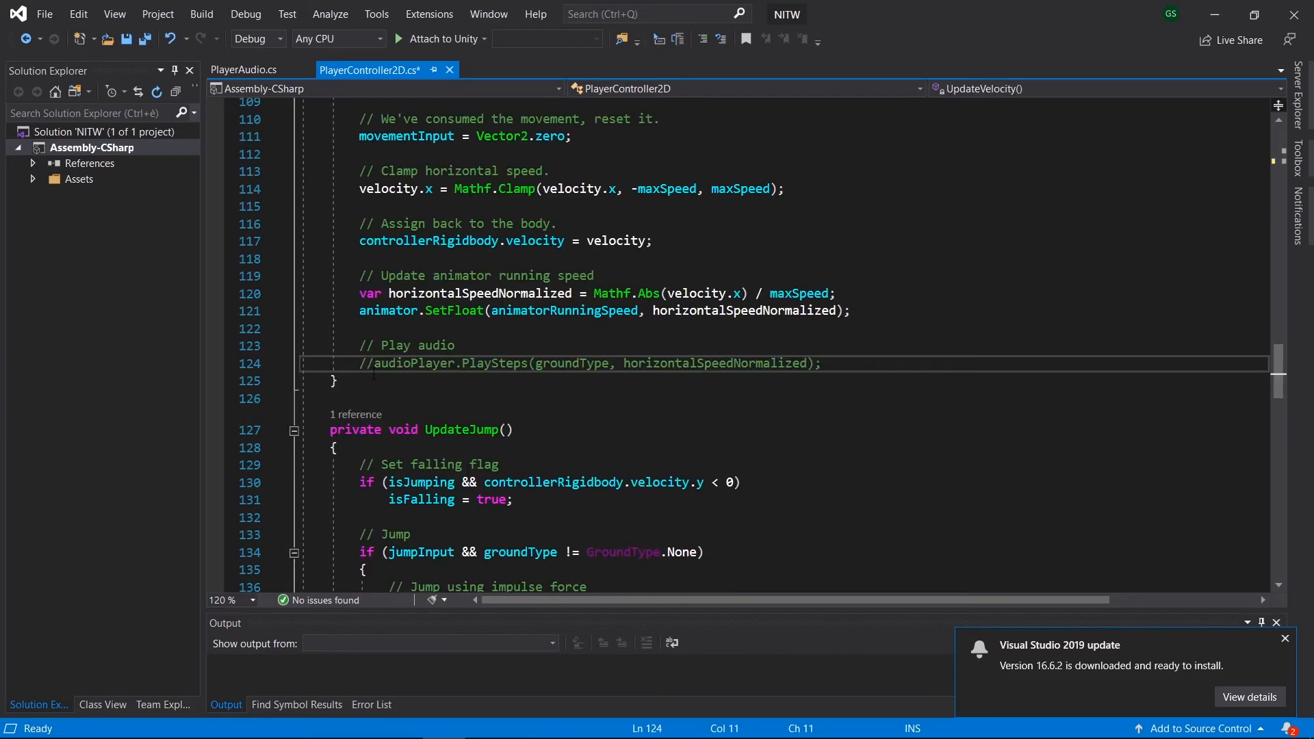
{"action": "scroll", "scroll_direction": "down", "scroll_amount": 3}
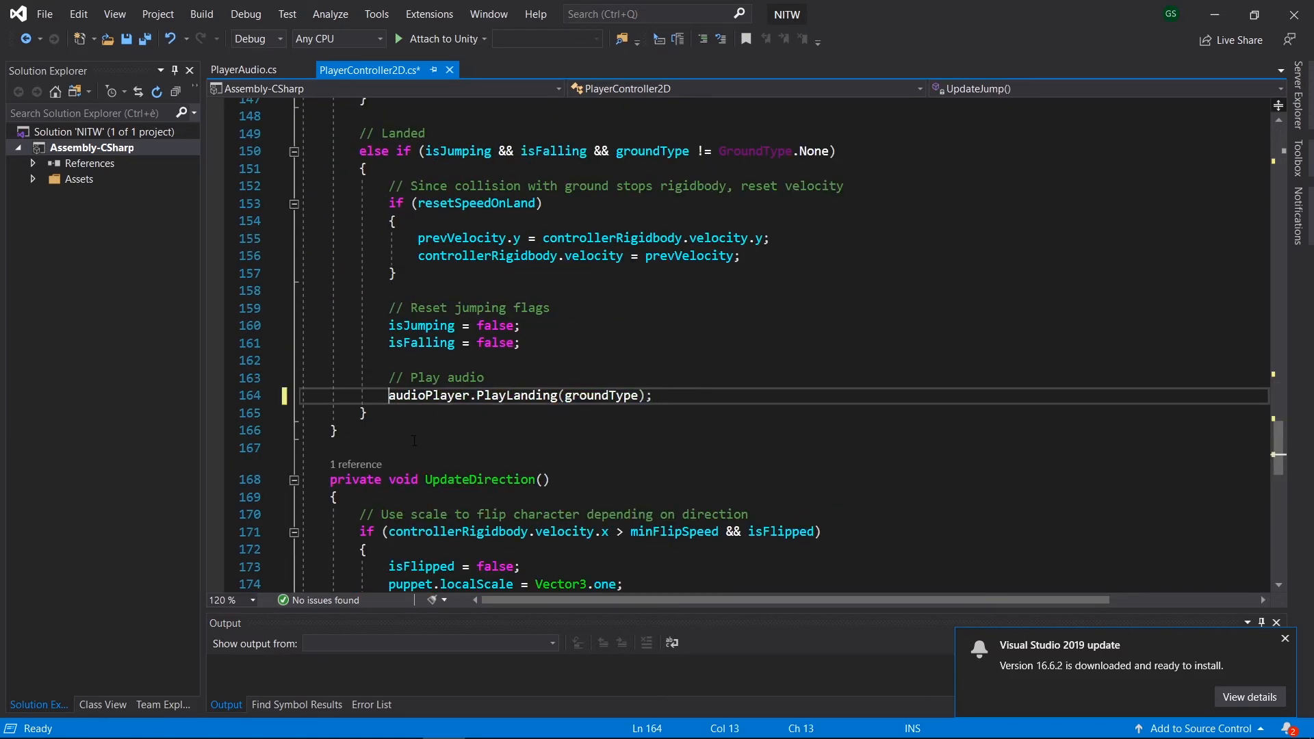
{"action": "scroll", "scroll_direction": "down", "scroll_amount": 3}
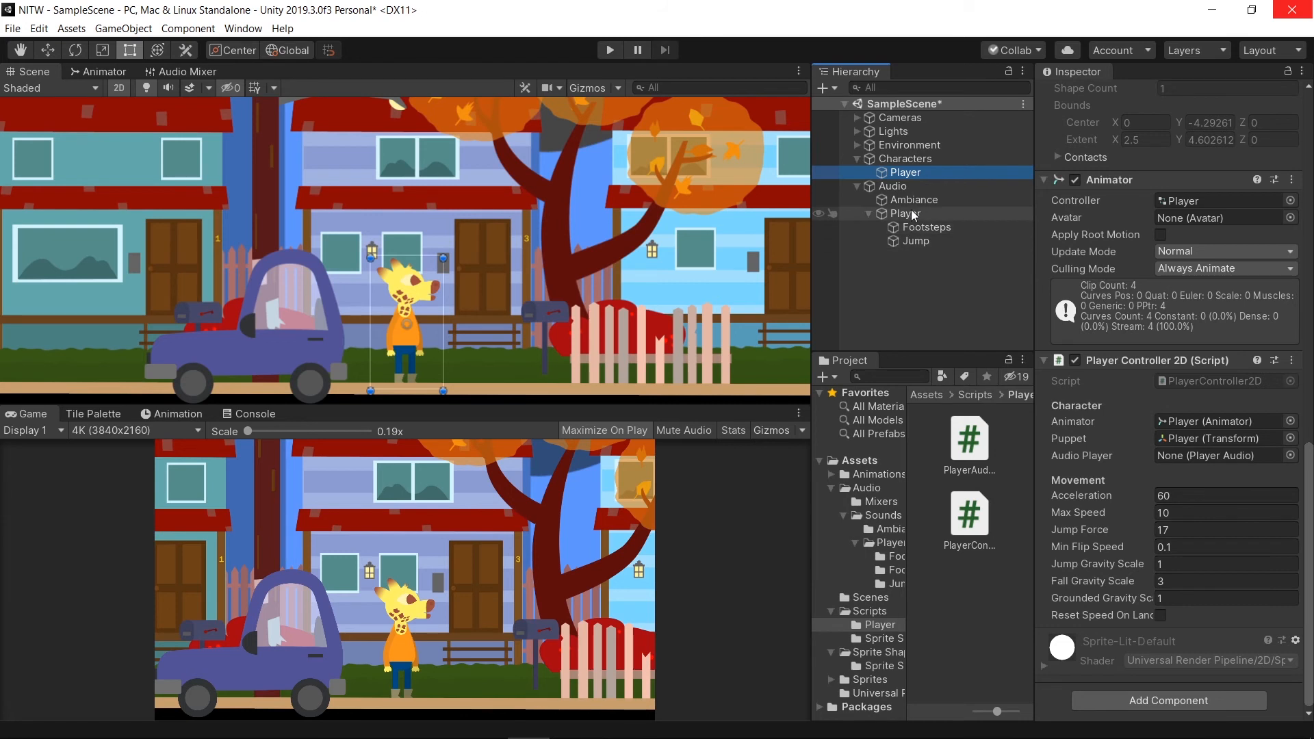
Step: Assign the Audio > Player object to the Player Controller 2D Audio Player field
{"action": "left_click", "coordinate": [906, 212]}
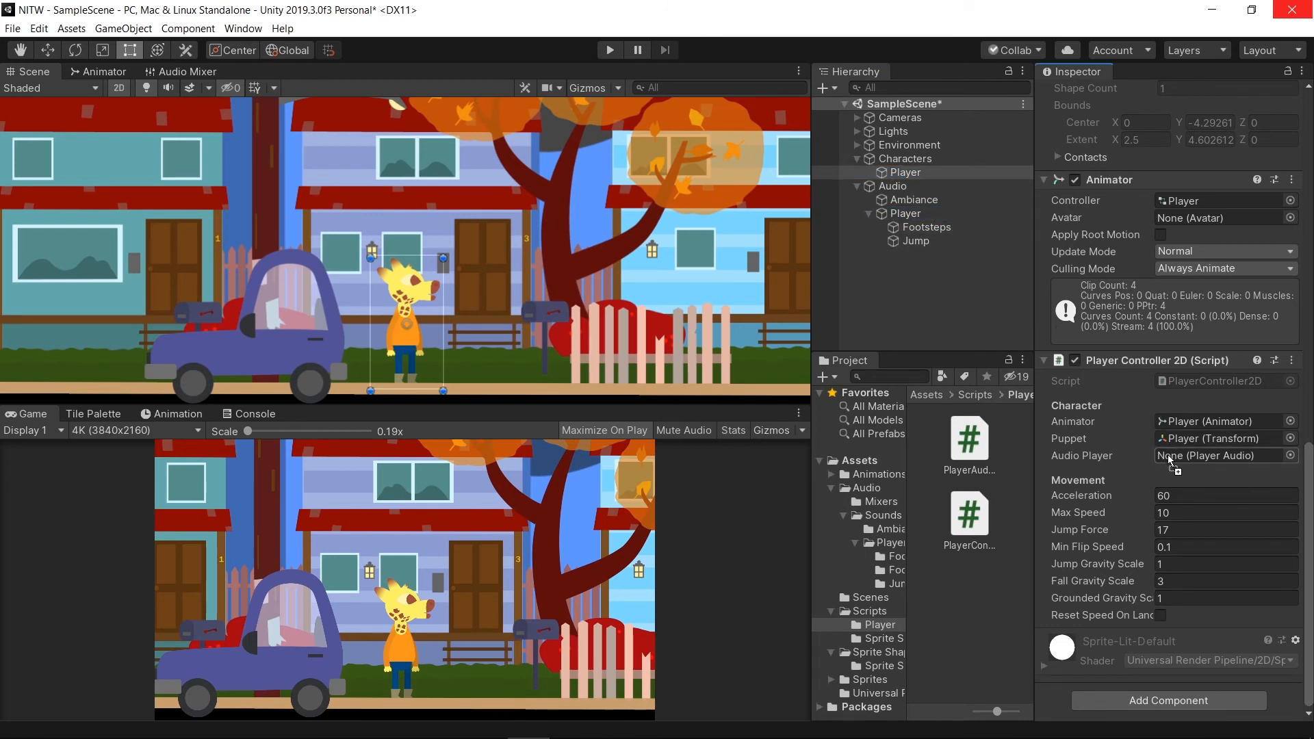
{"action": "left_click", "coordinate": [1224, 456]}
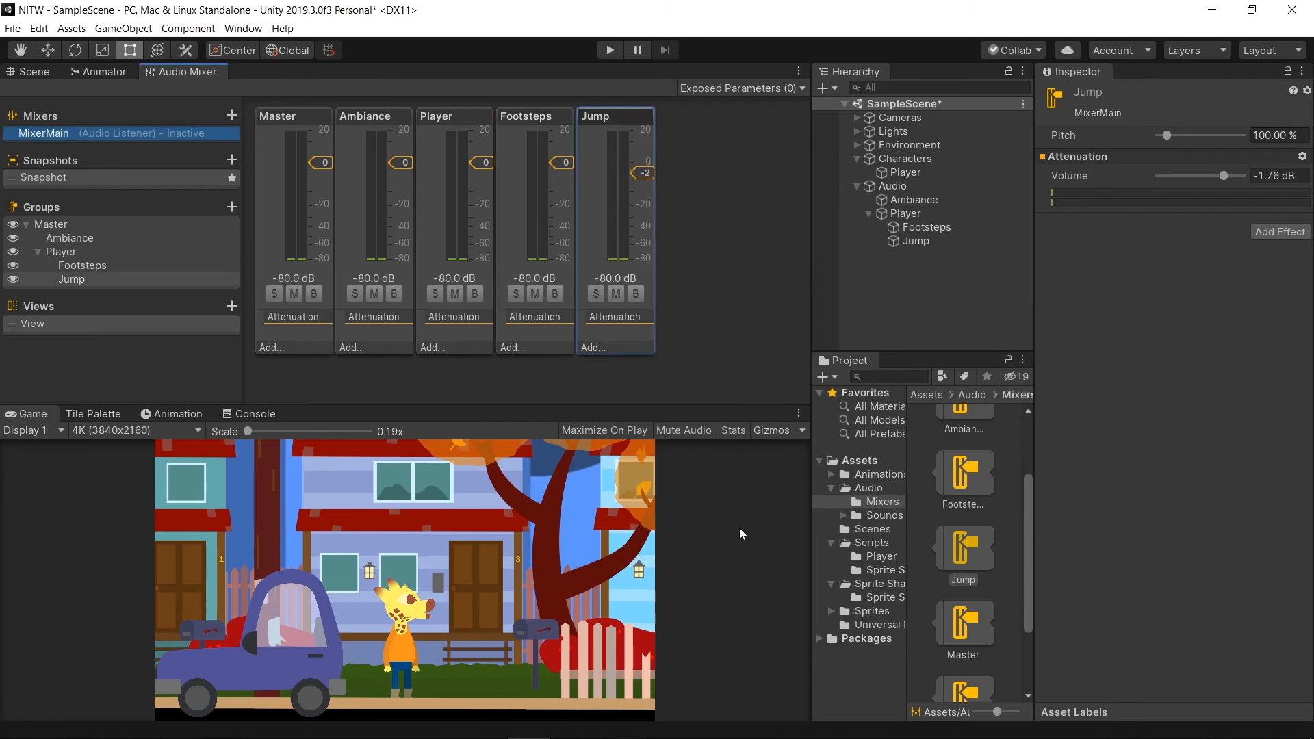
{"action": "mouse_move", "coordinate": [737, 541]}
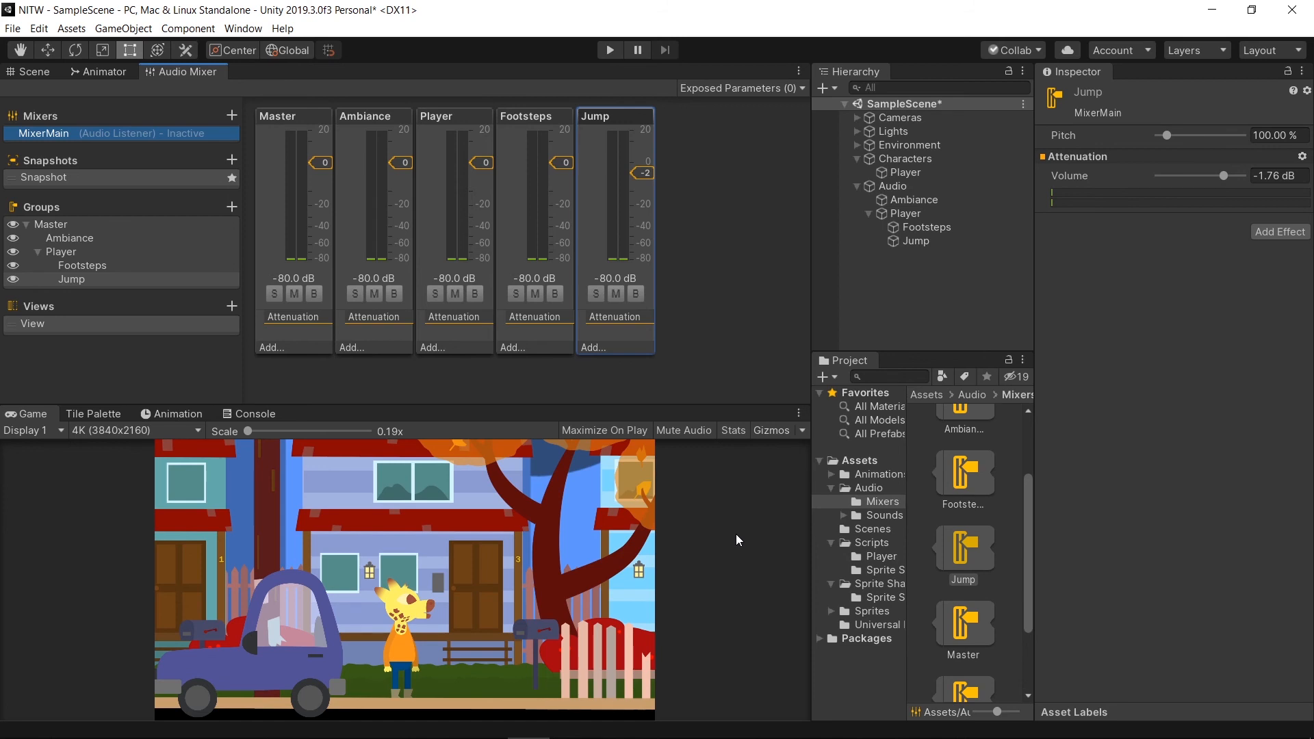